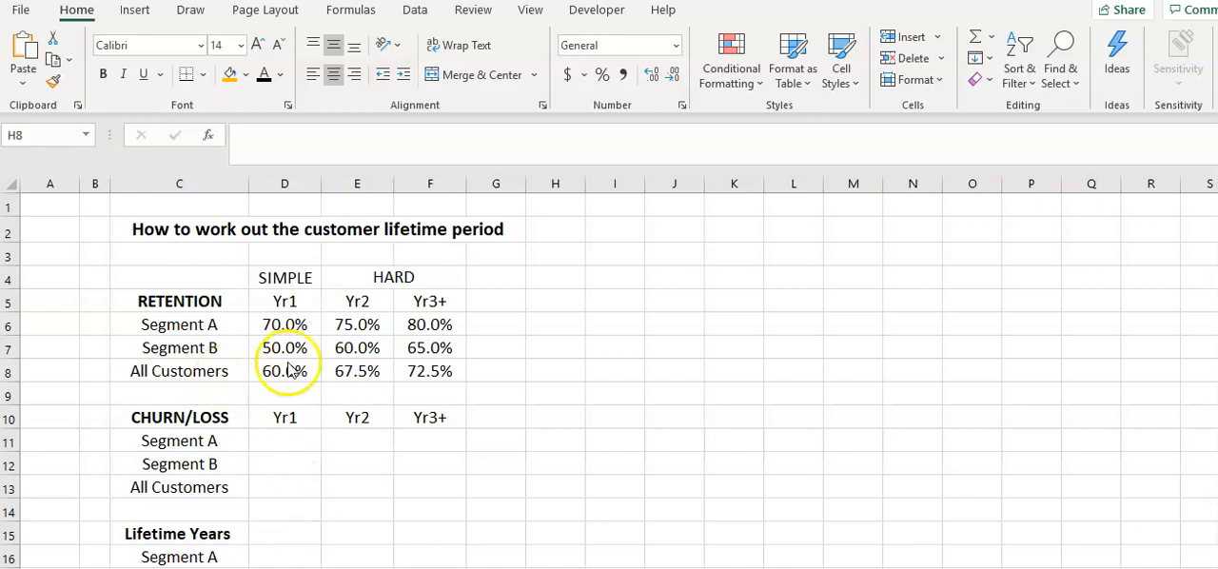
Review the Yr1, Yr2 and Yr3+ retention rates for Segments A, B and All Customers.
click(555, 371)
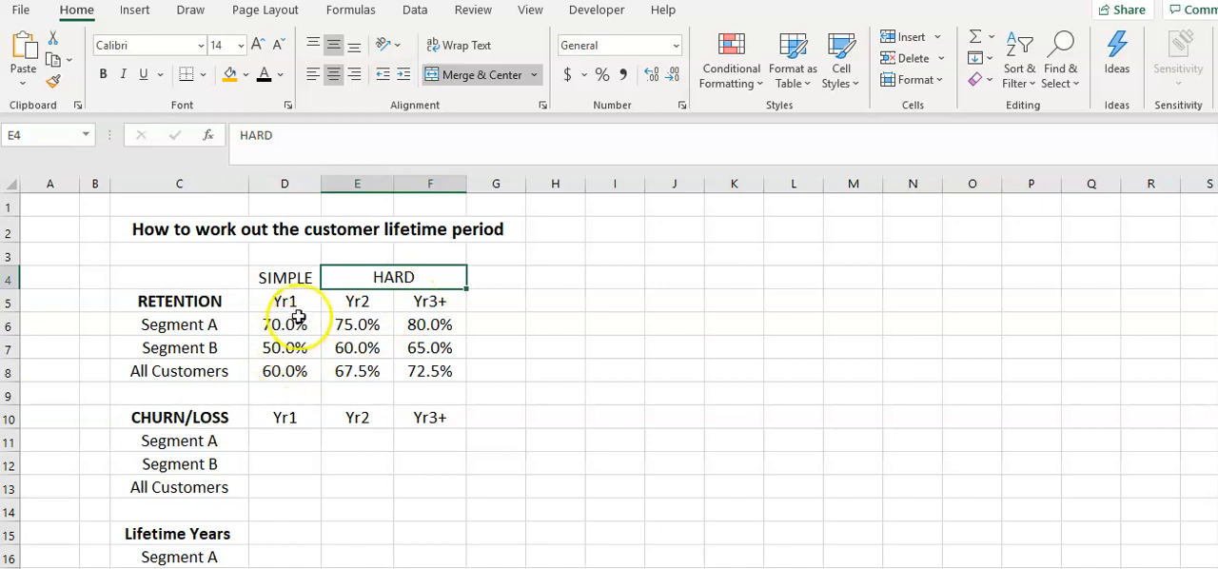
click(179, 301)
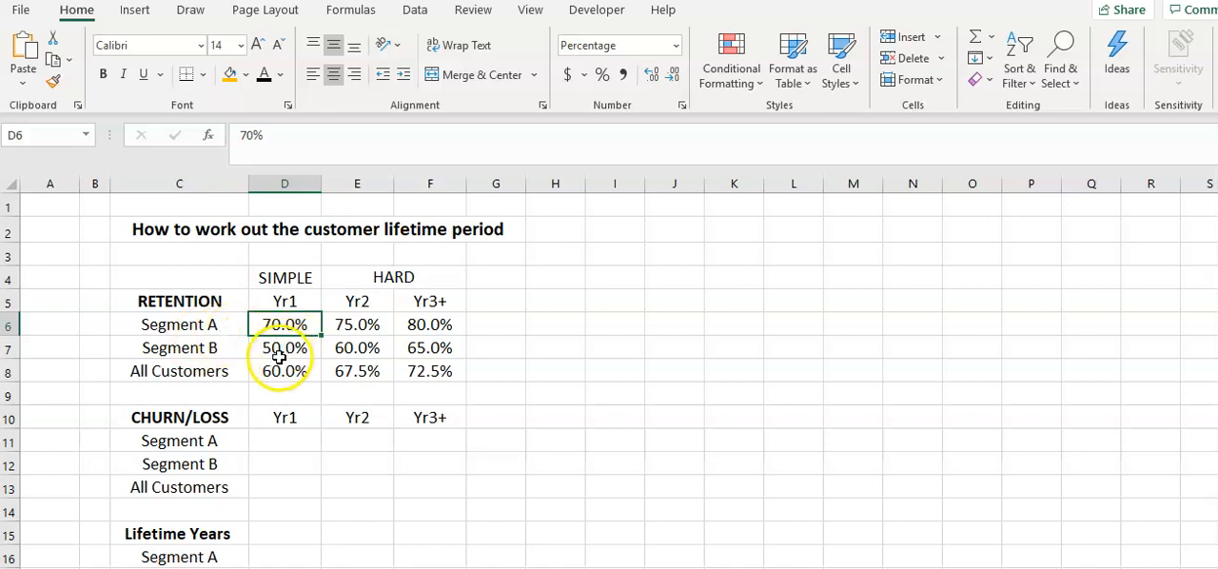
click(285, 348)
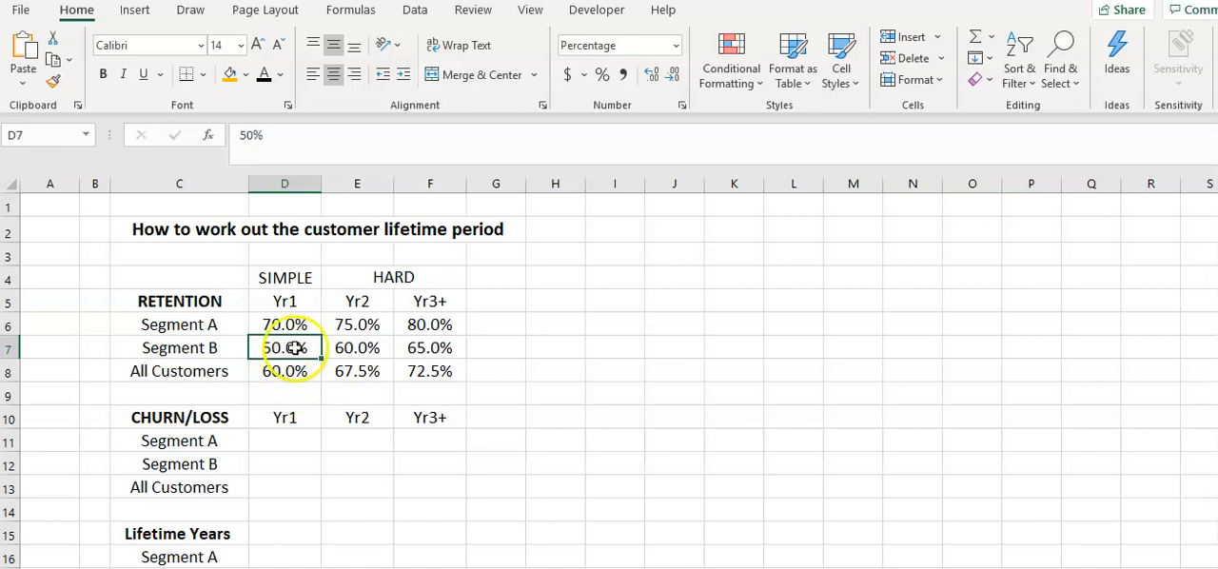
click(284, 371)
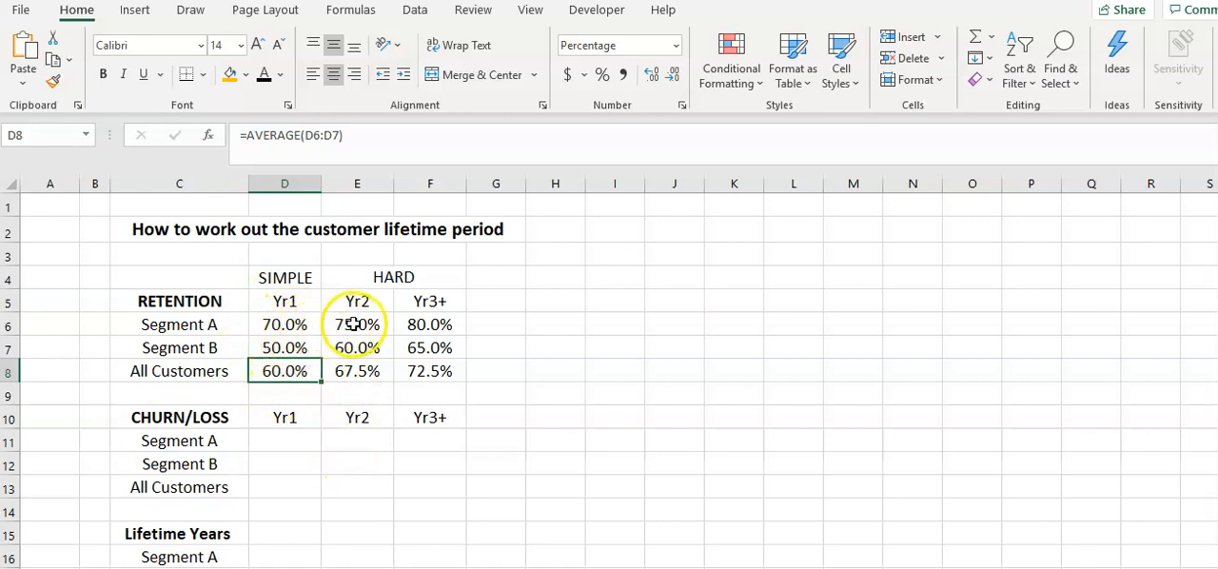
click(357, 325)
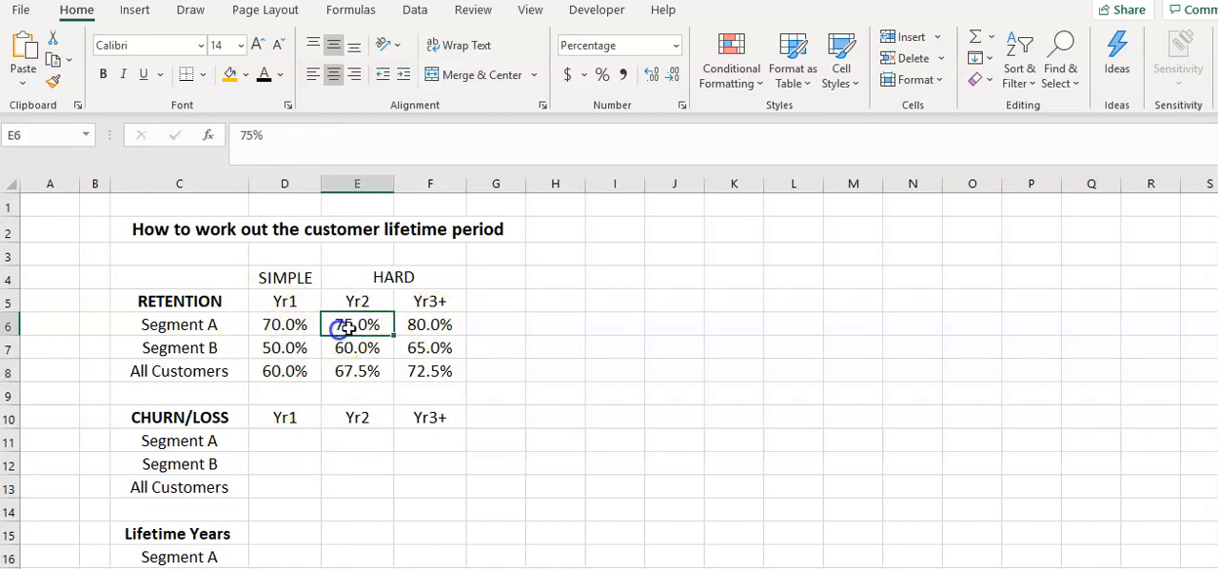
click(429, 325)
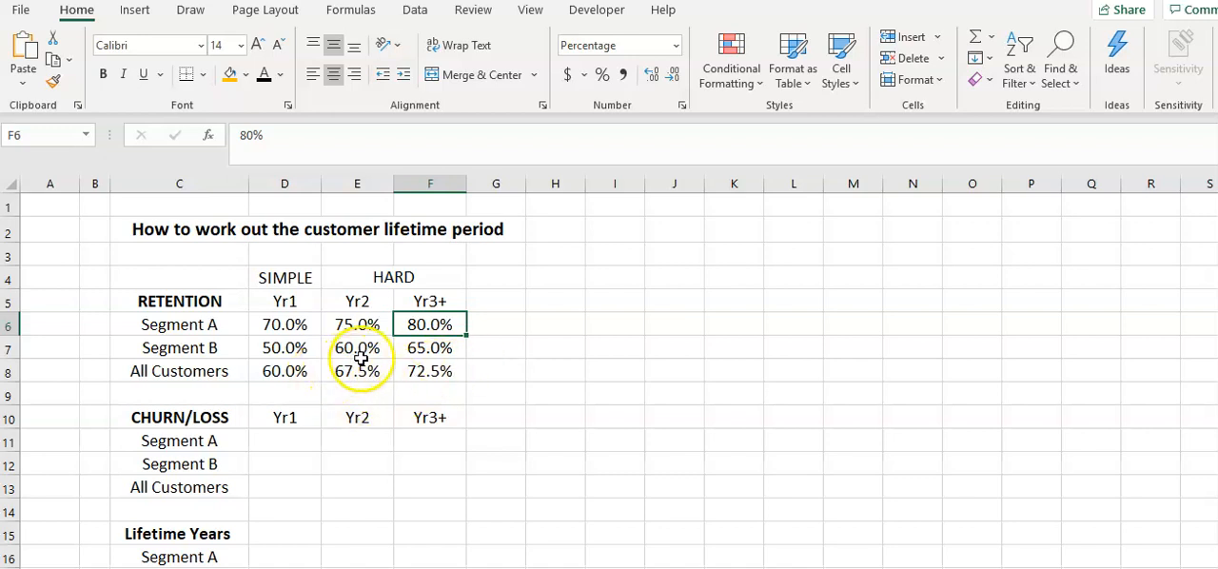
click(285, 324)
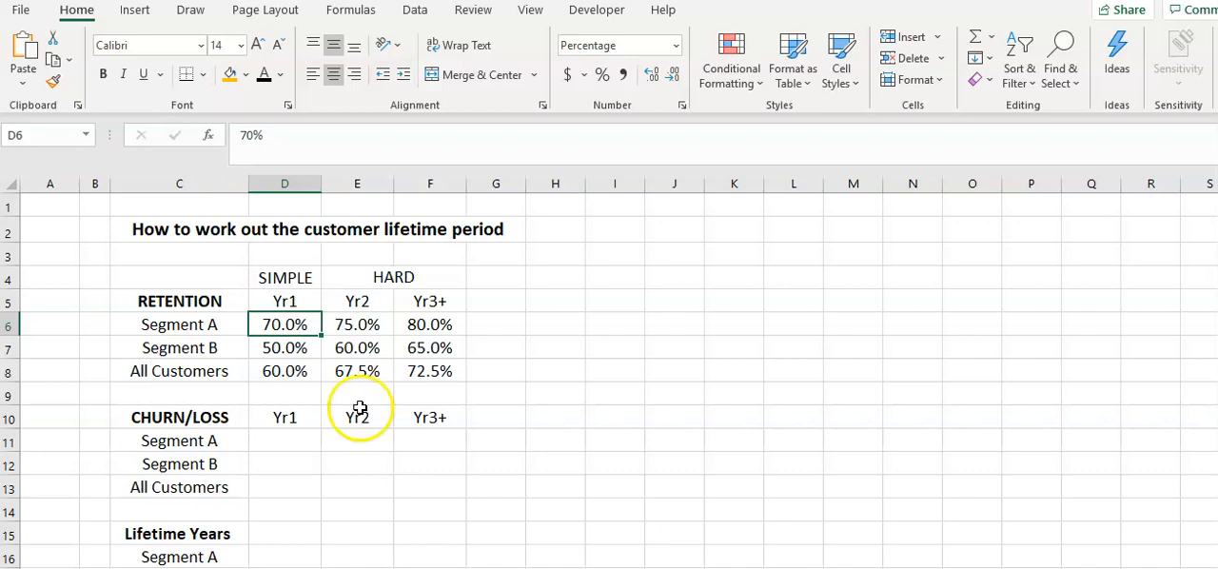
click(430, 324)
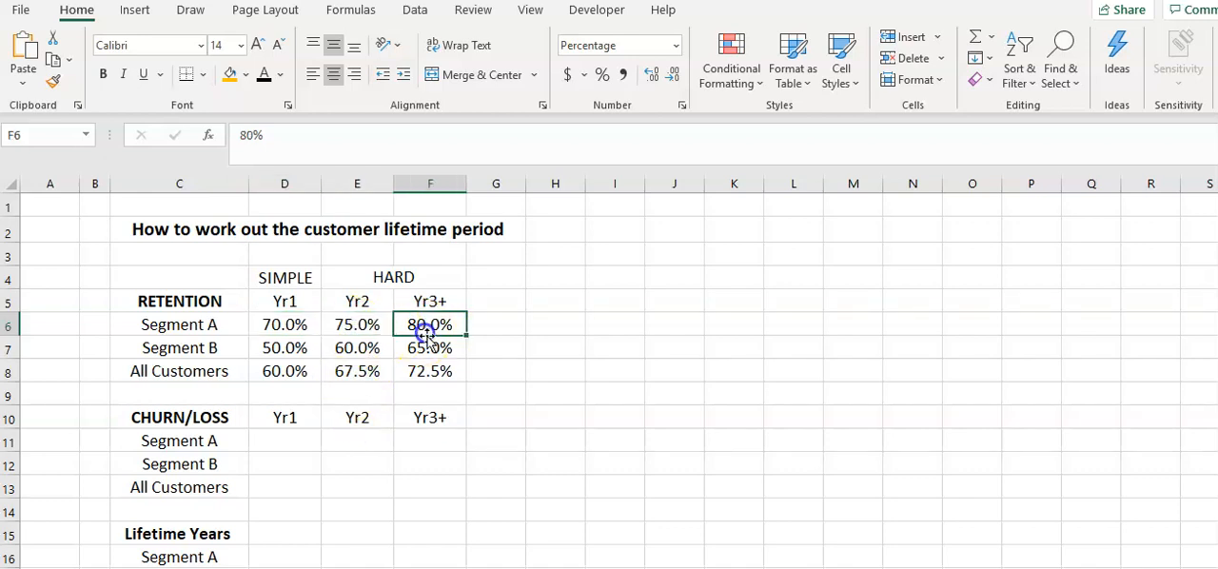
mouse_move(429, 399)
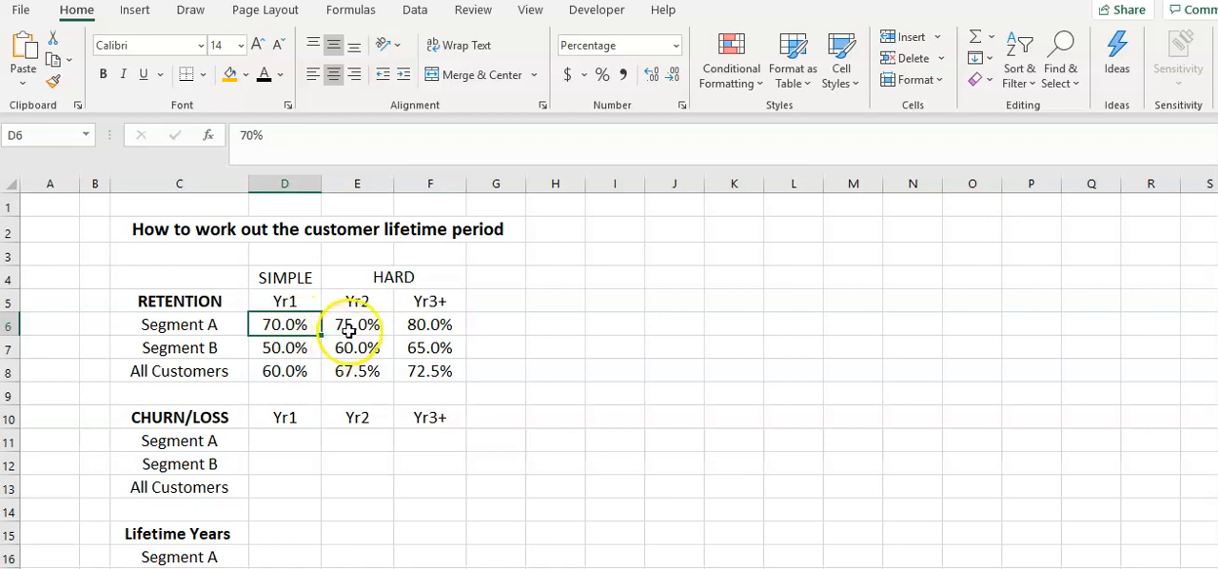
click(429, 325)
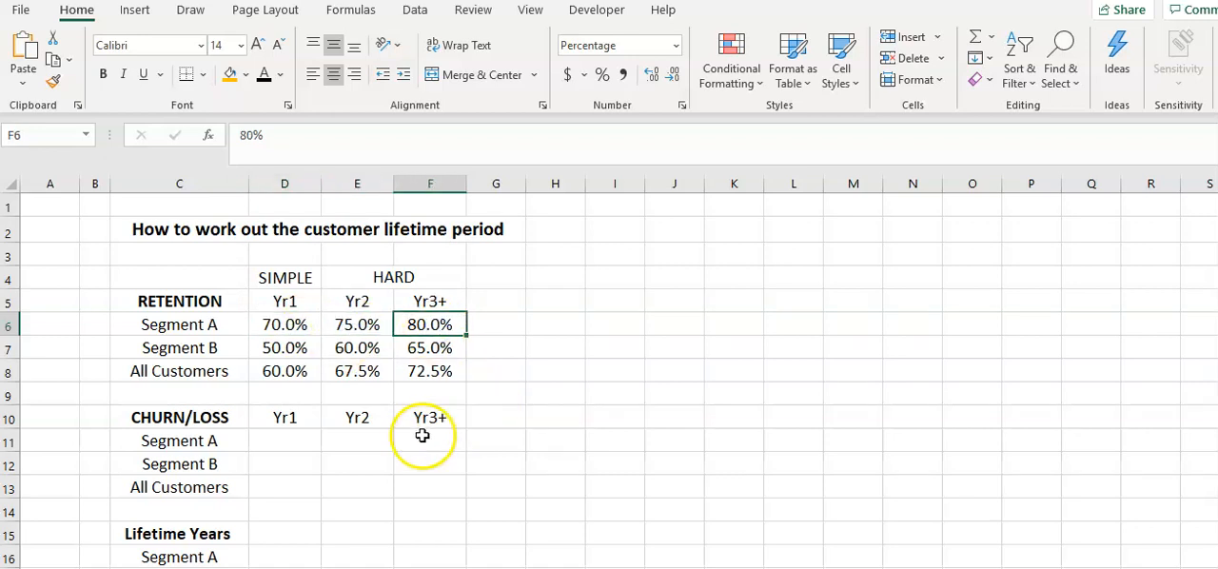
mouse_move(285, 325)
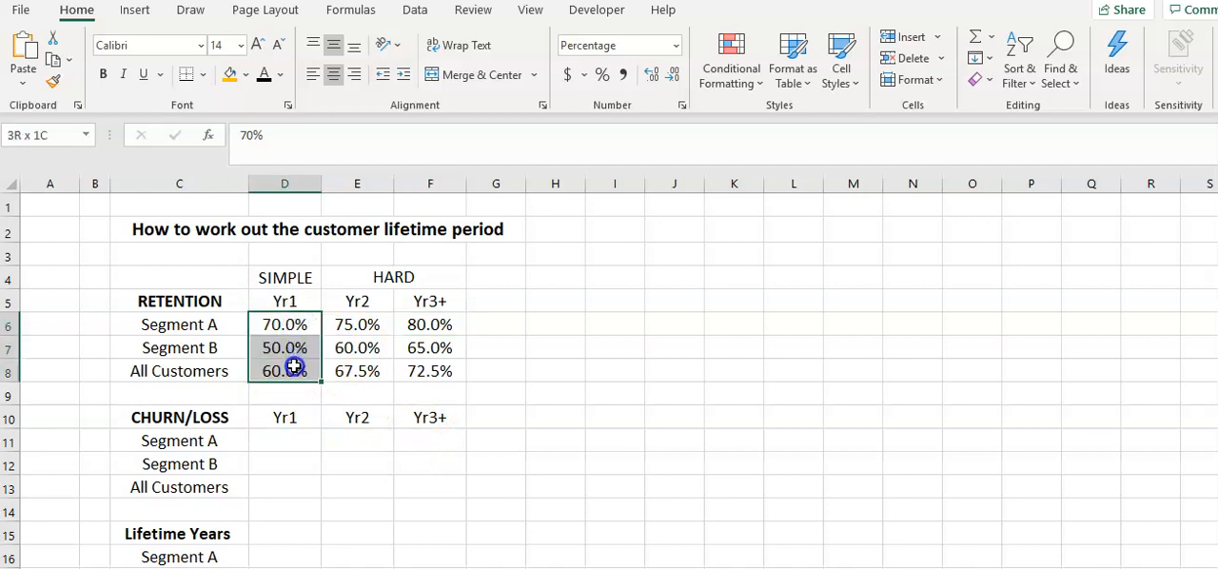
Enter =1-D6 in D11 and fill it down to D13 and across to F13.
click(285, 441)
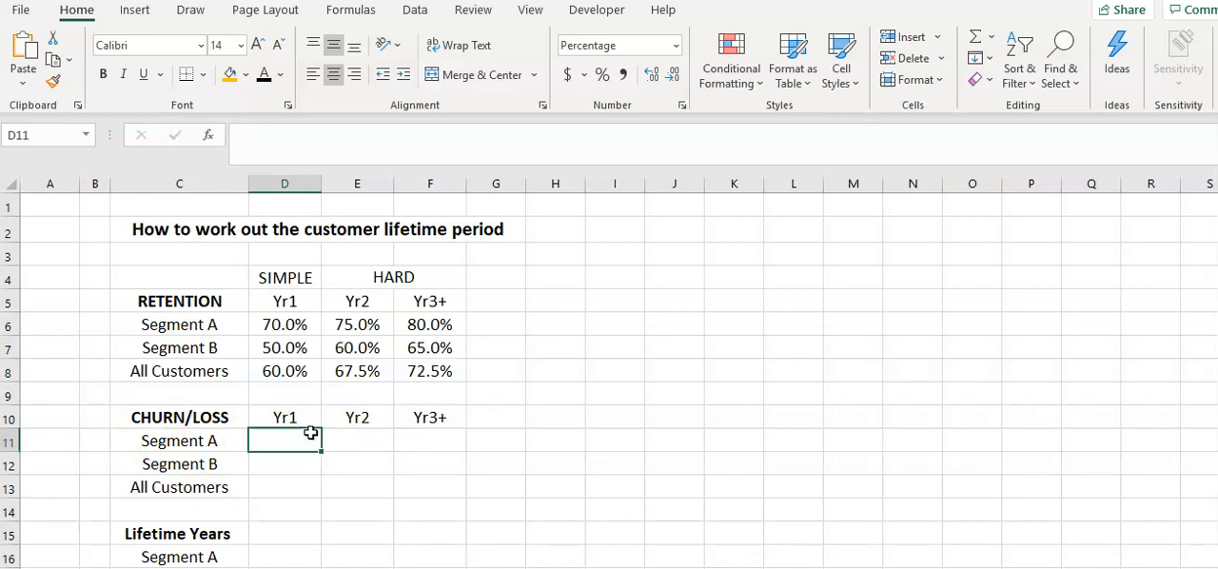
text(=1)
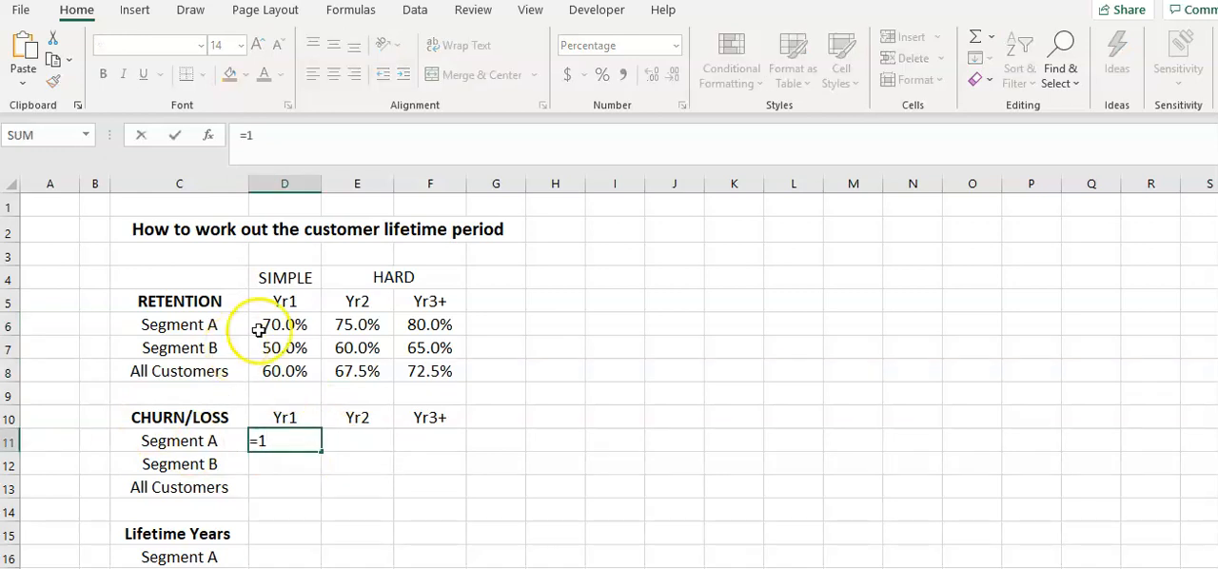
text(-)
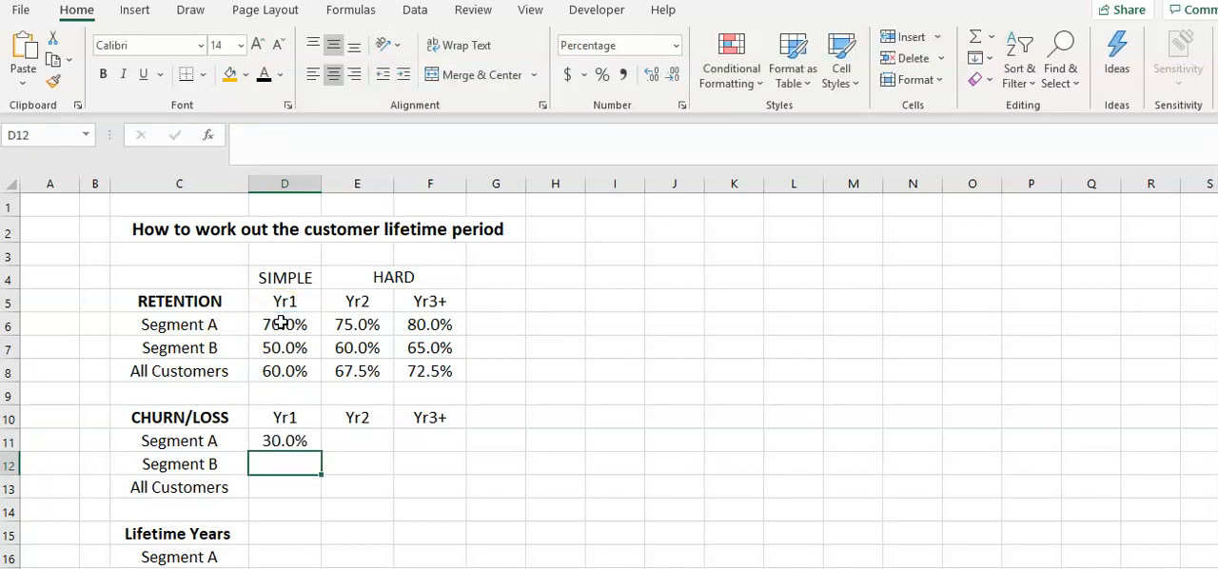
click(284, 440)
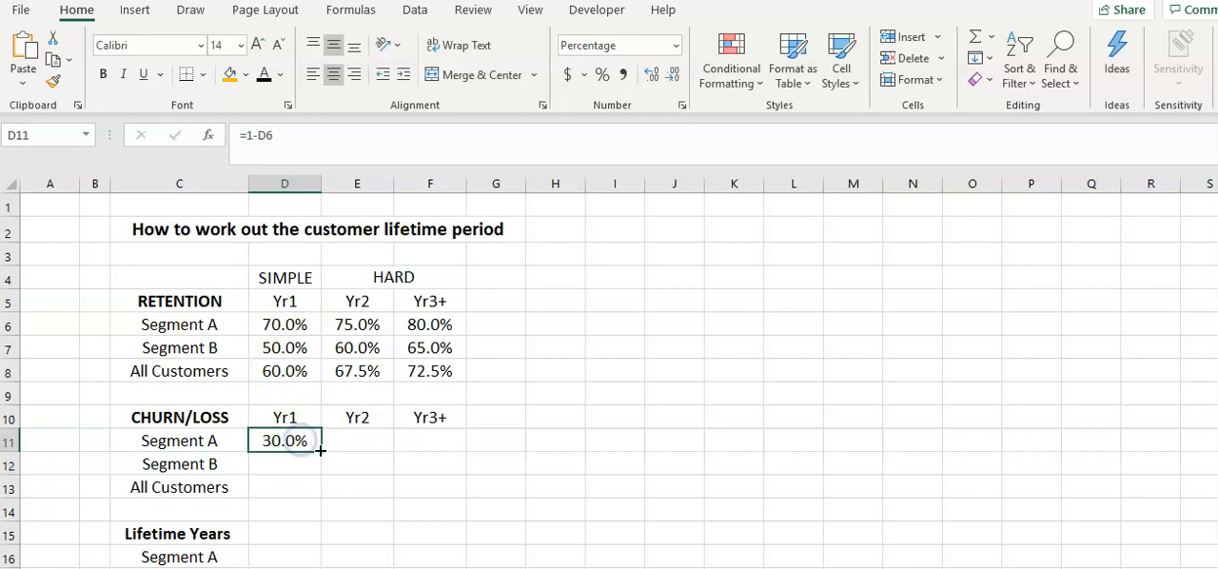
drag(283, 439, 283, 486)
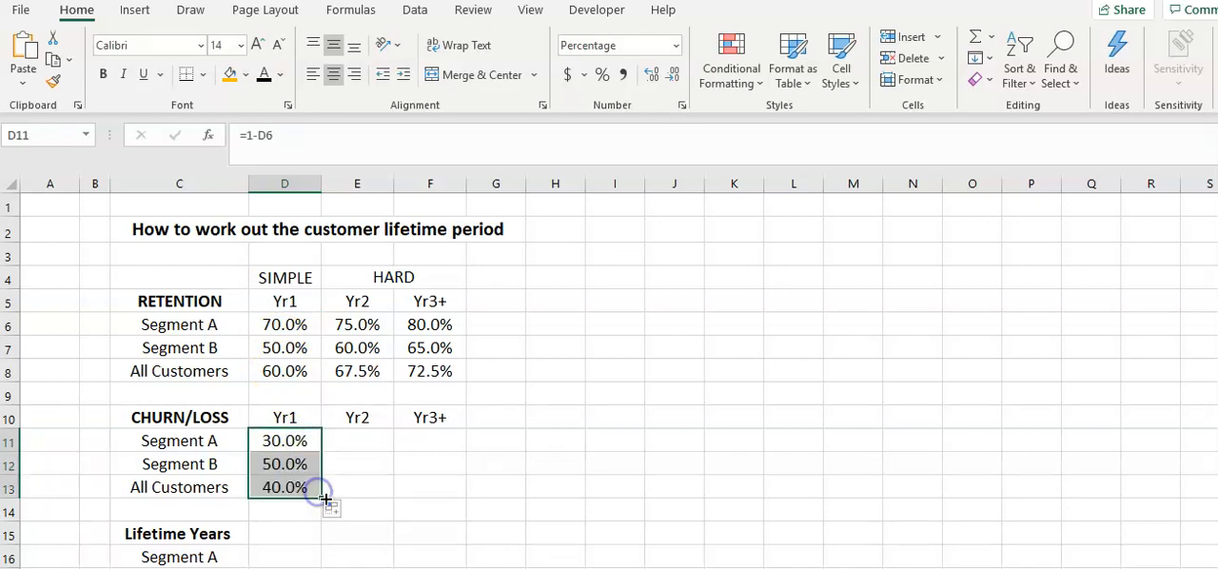
drag(324, 488, 447, 487)
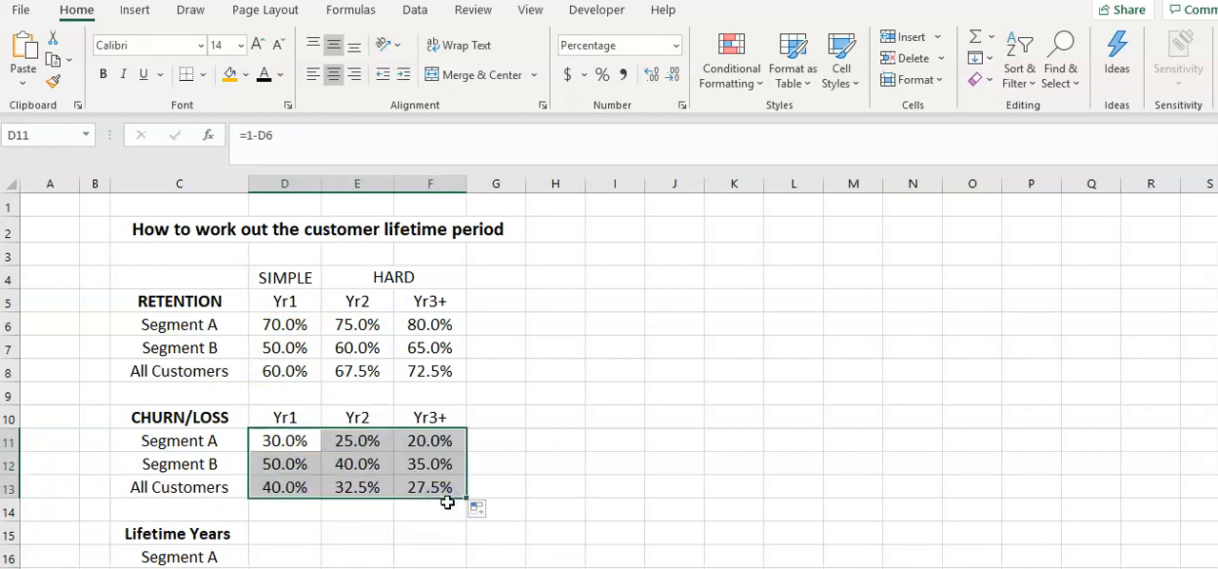
scroll(down, 3)
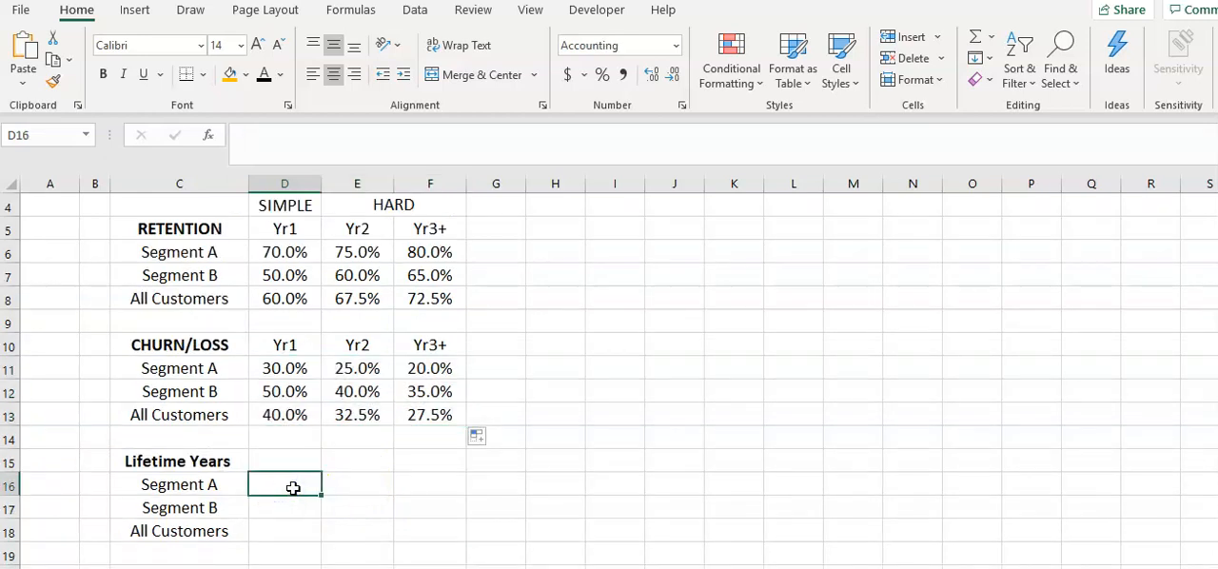
Enter =1/D11 in D16 and fill down to D18, giving 3.33, 2.00 and 2.50.
text(=)
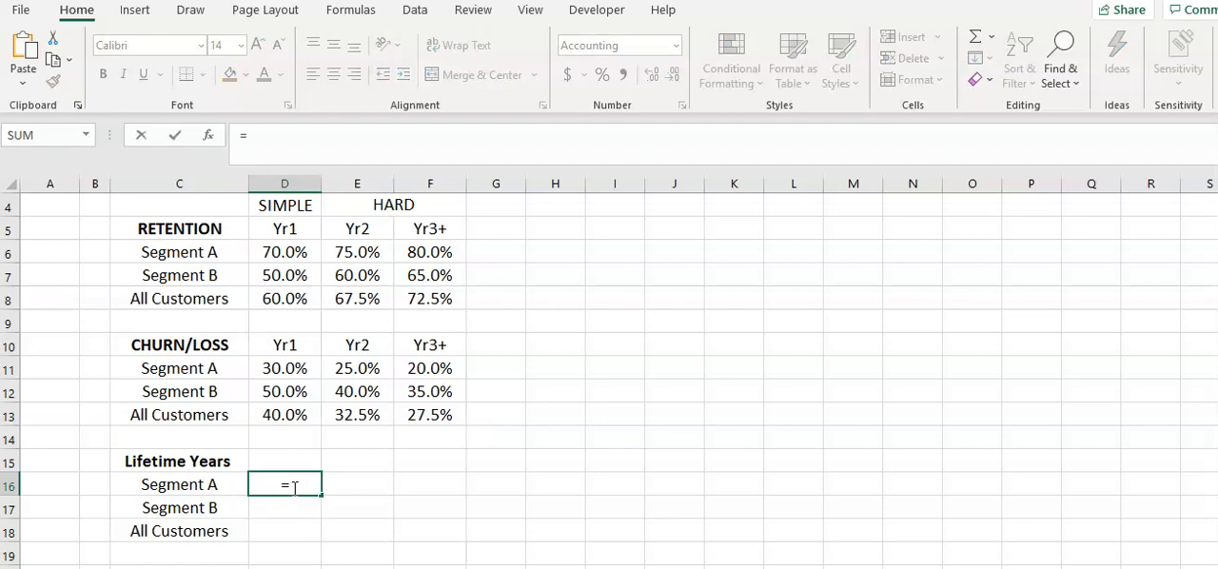
text(1/)
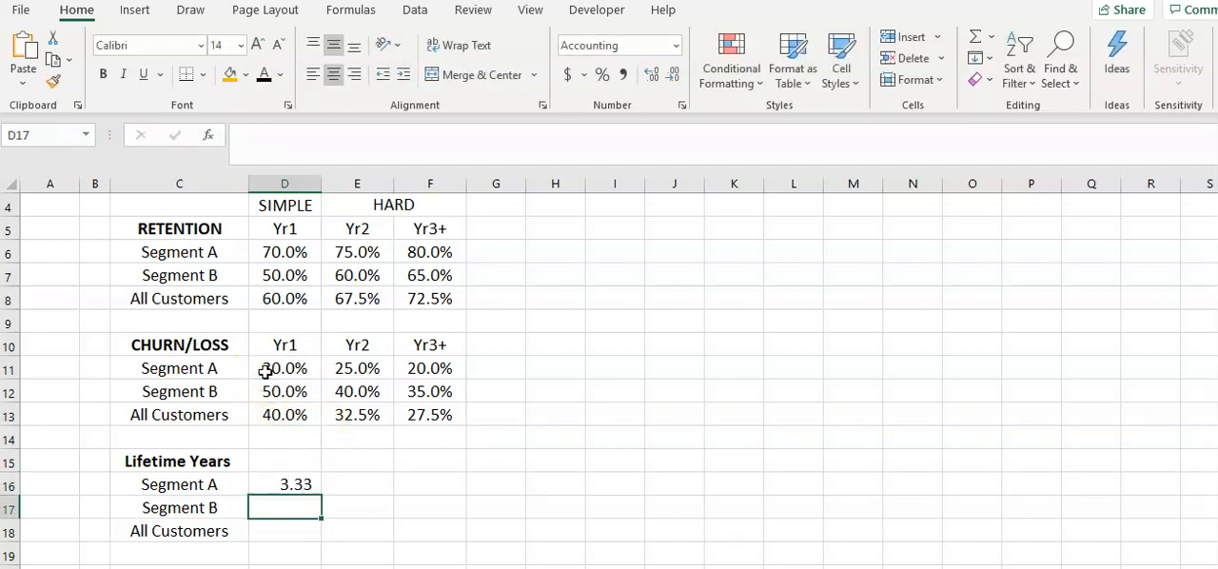
click(284, 251)
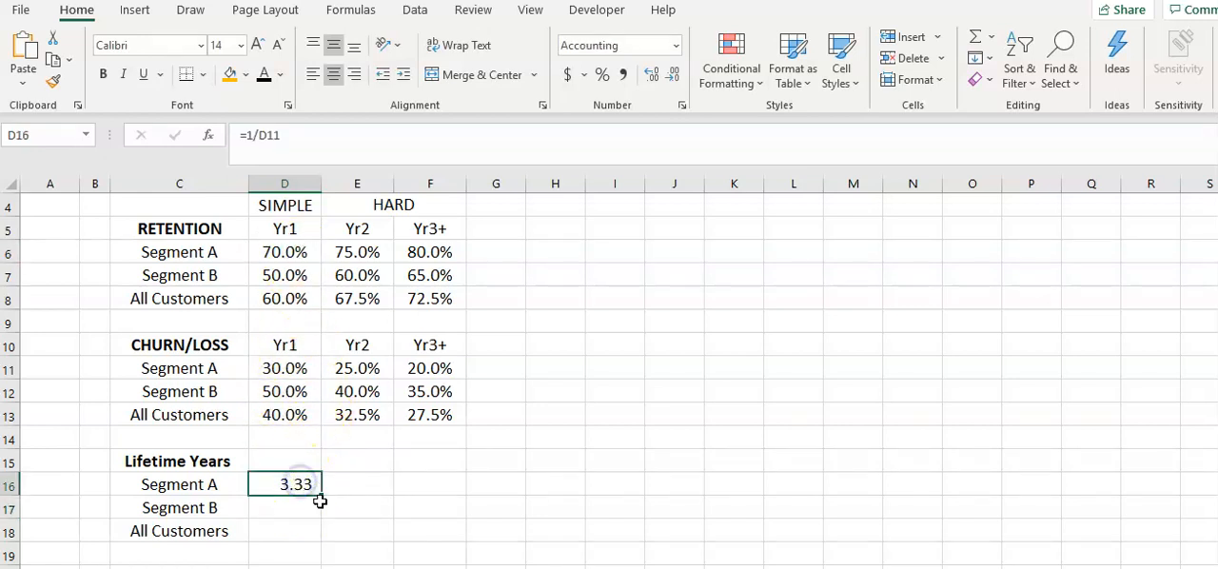
drag(295, 485, 295, 531)
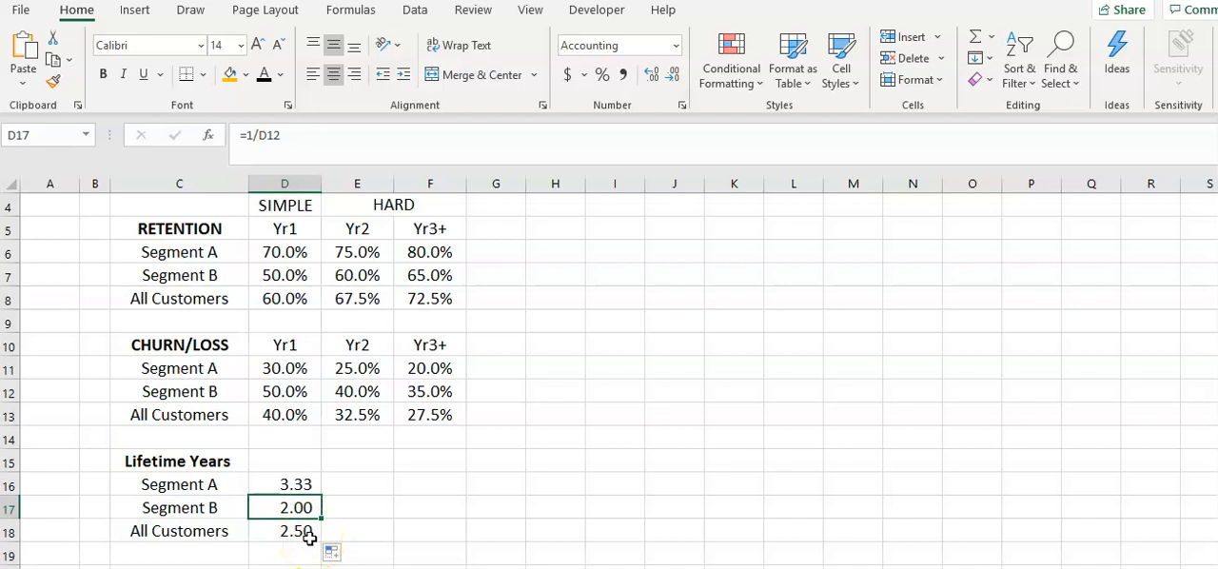
click(284, 297)
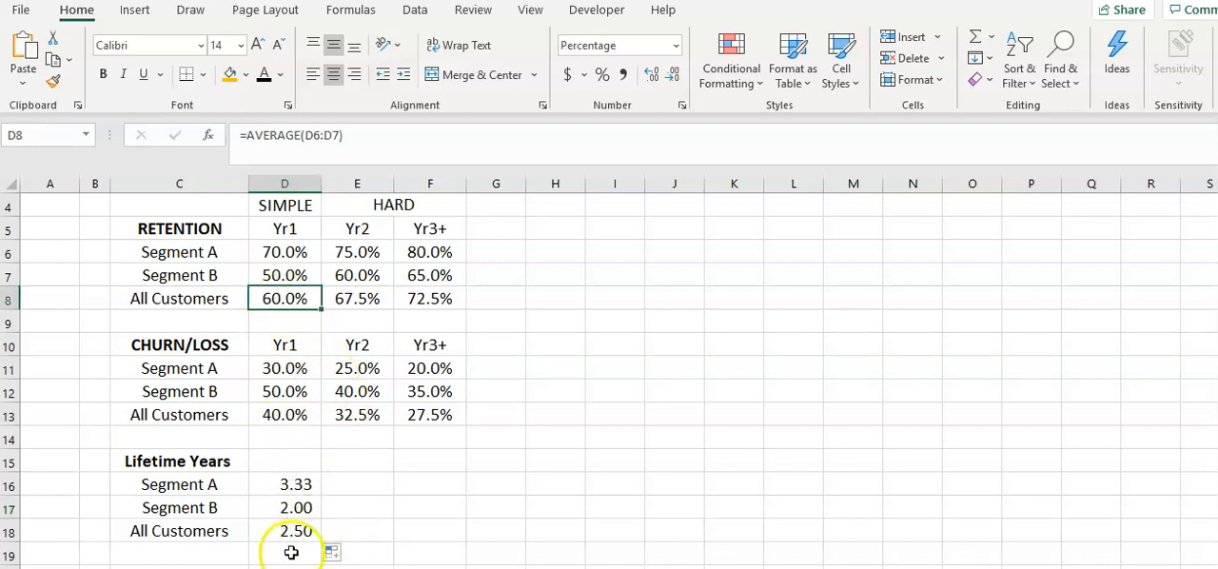
click(284, 531)
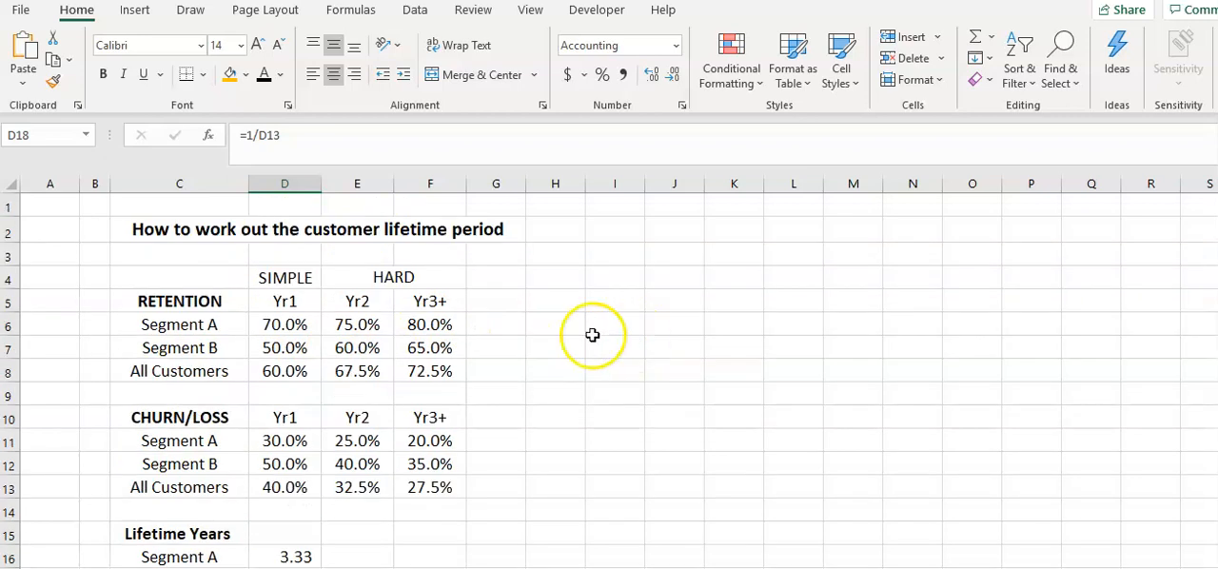
mouse_move(335, 339)
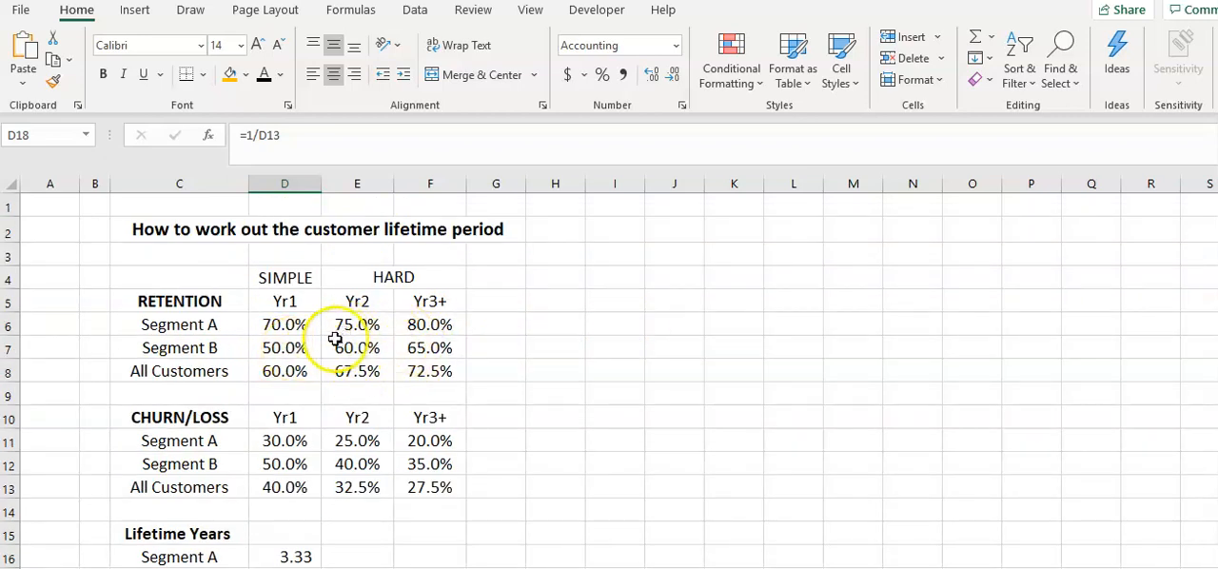
click(429, 324)
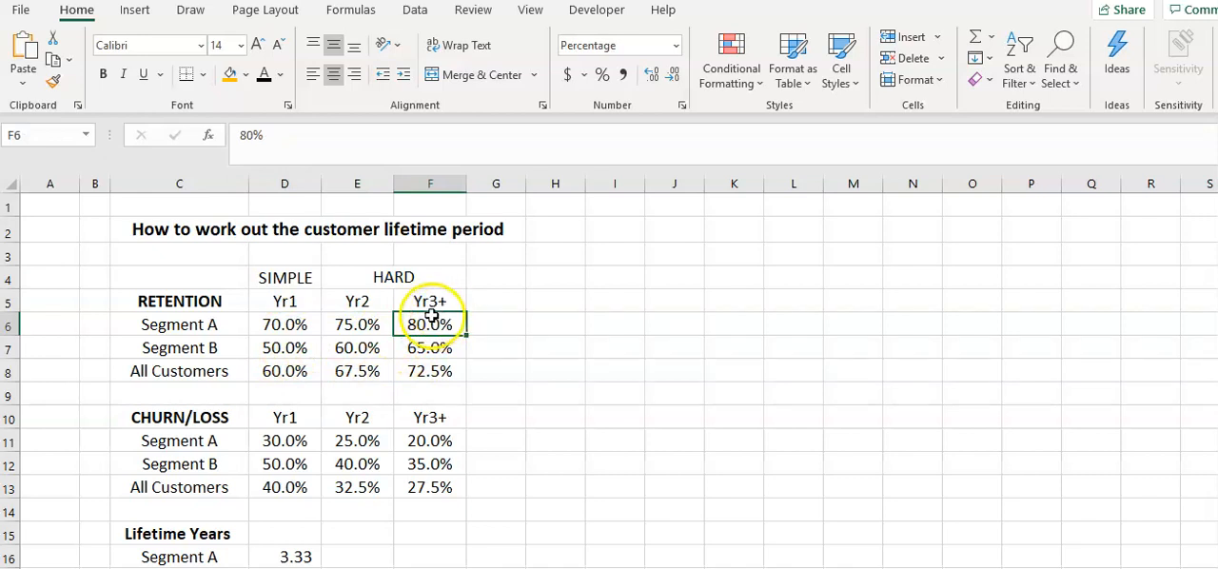
mouse_move(650, 273)
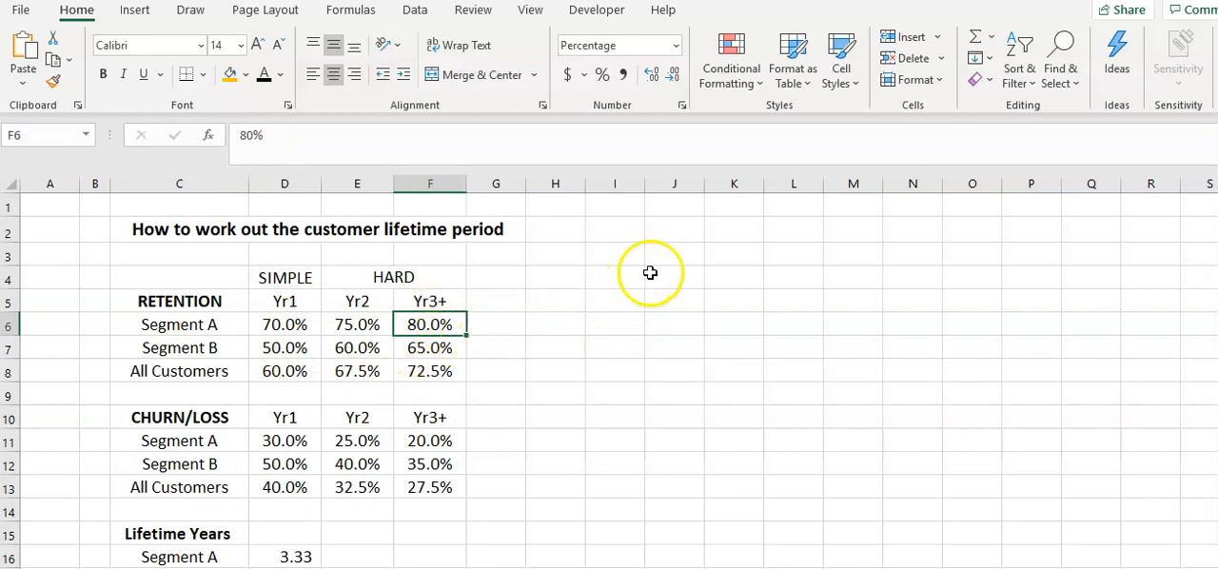
Enter 100 in J4, =+J4*.7 in J5 and =+J5*0.75 in J6.
click(674, 254)
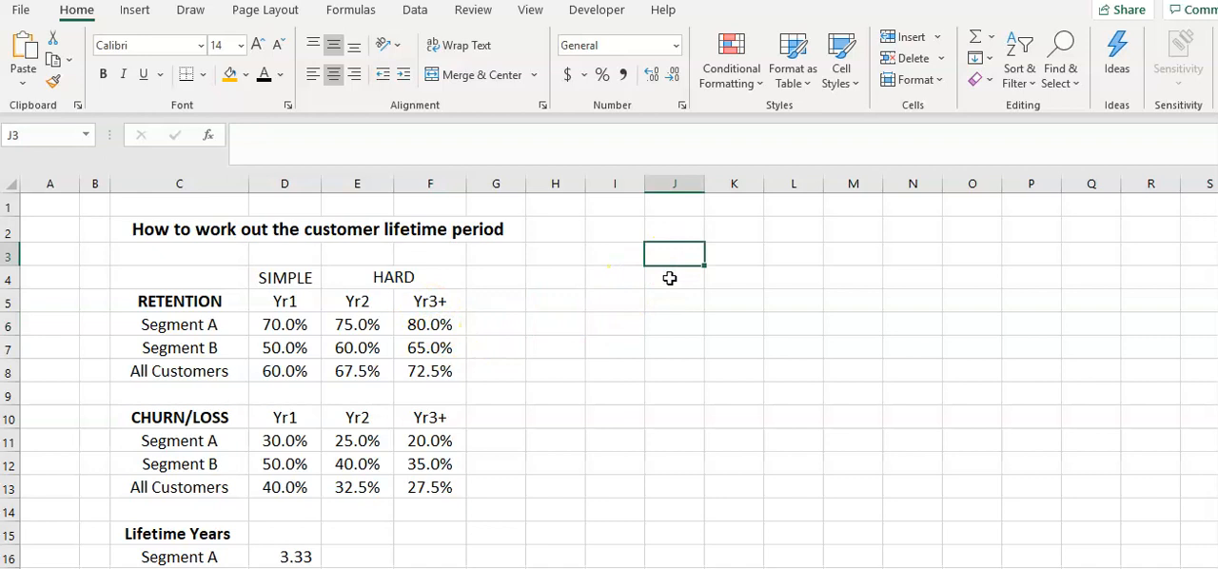
click(674, 277)
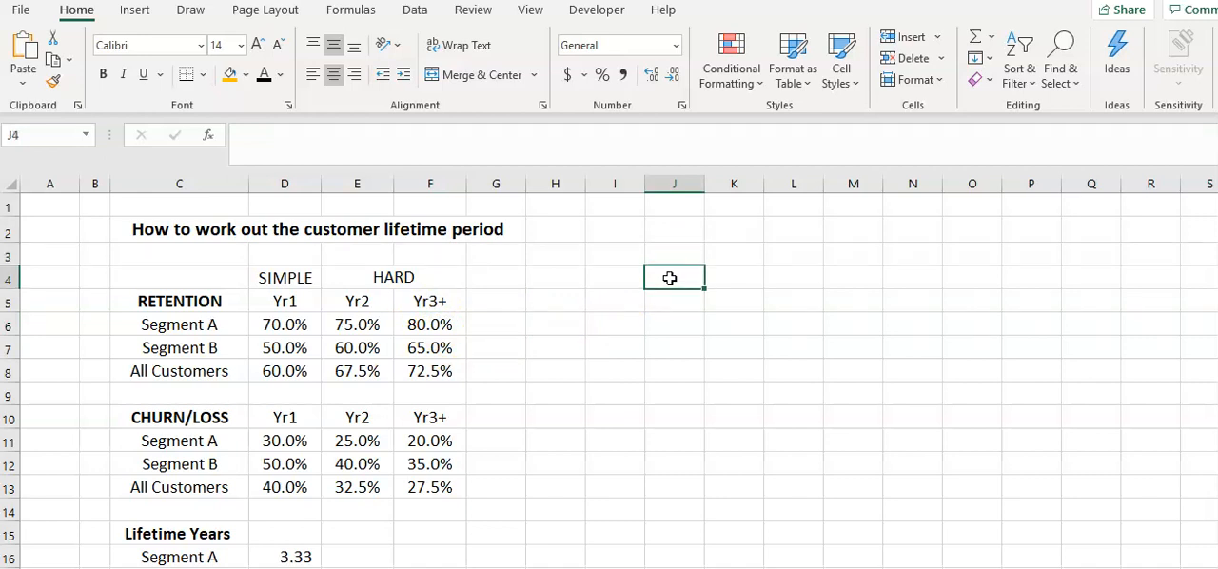
text(100)
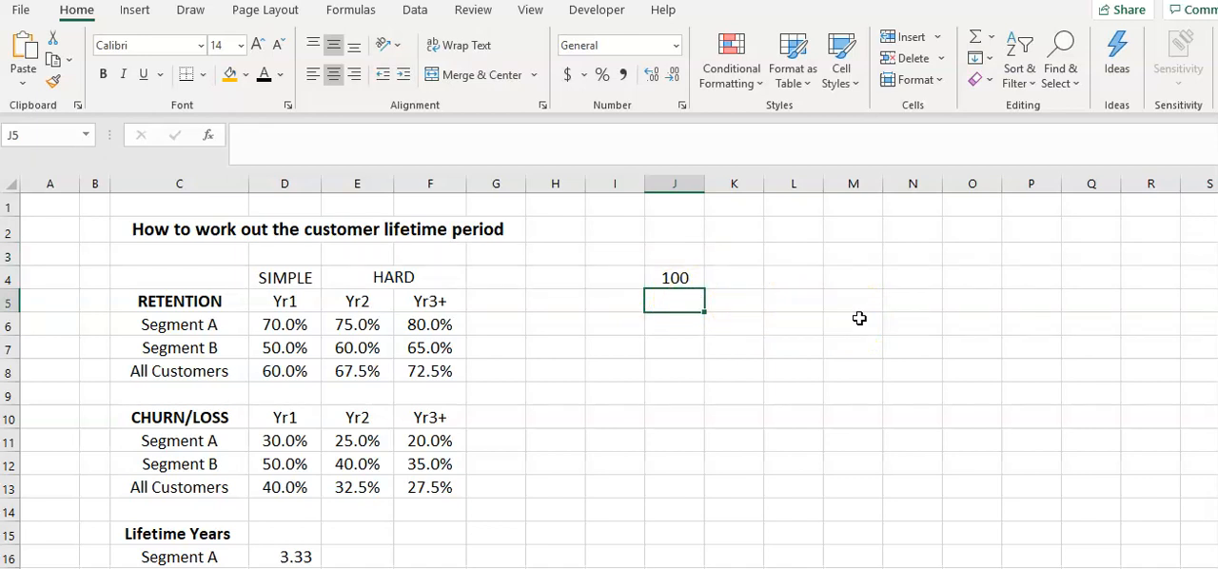
text(+J4)
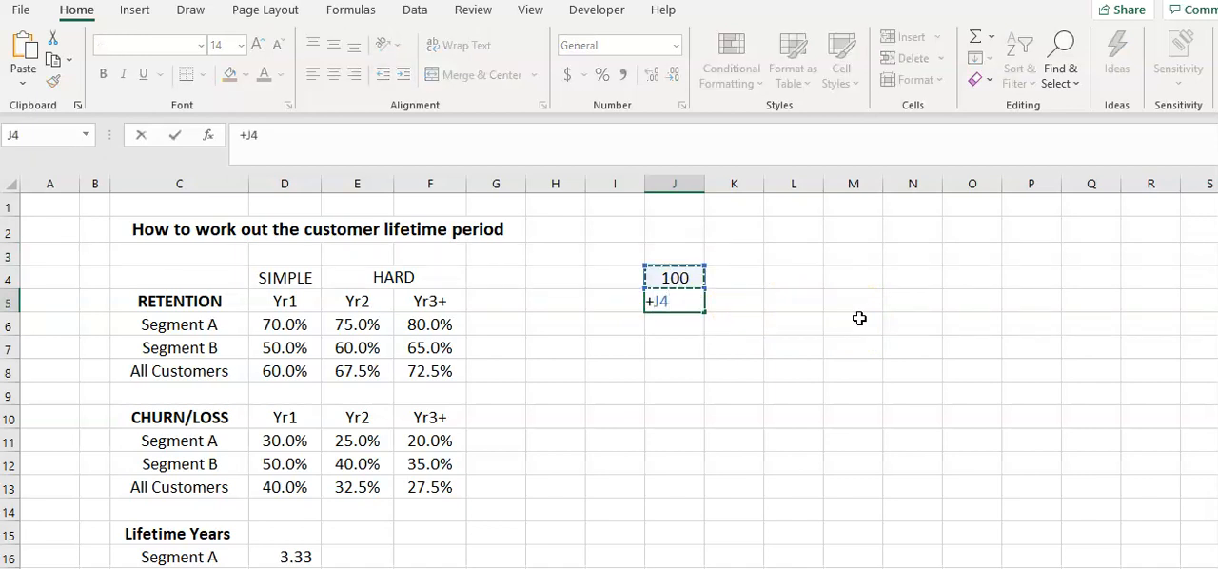
text(*.7)
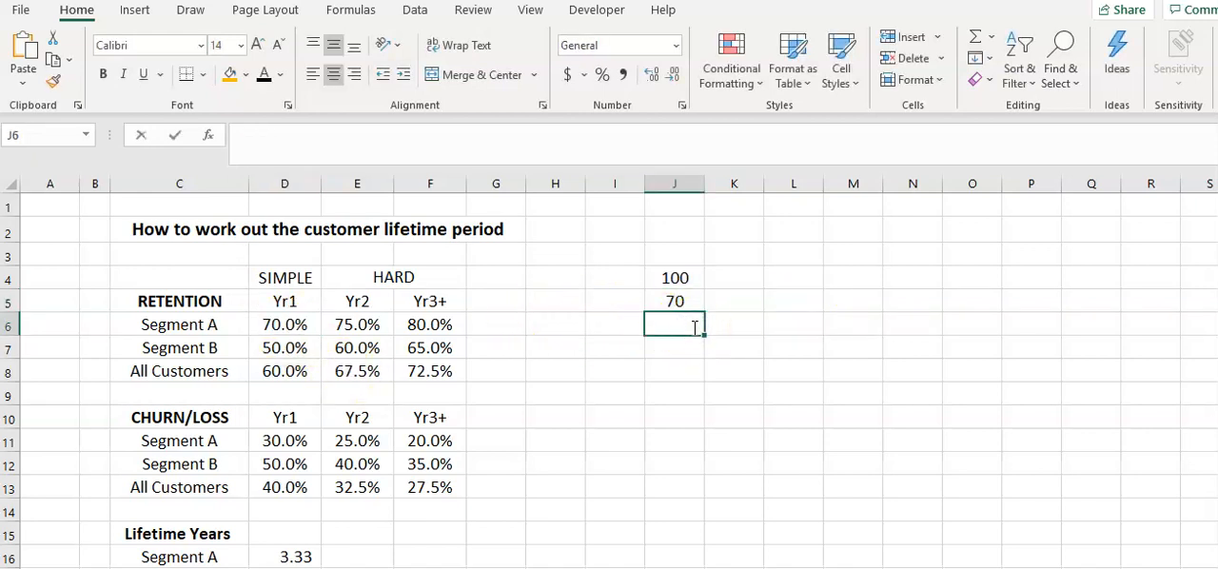
text(+J5)
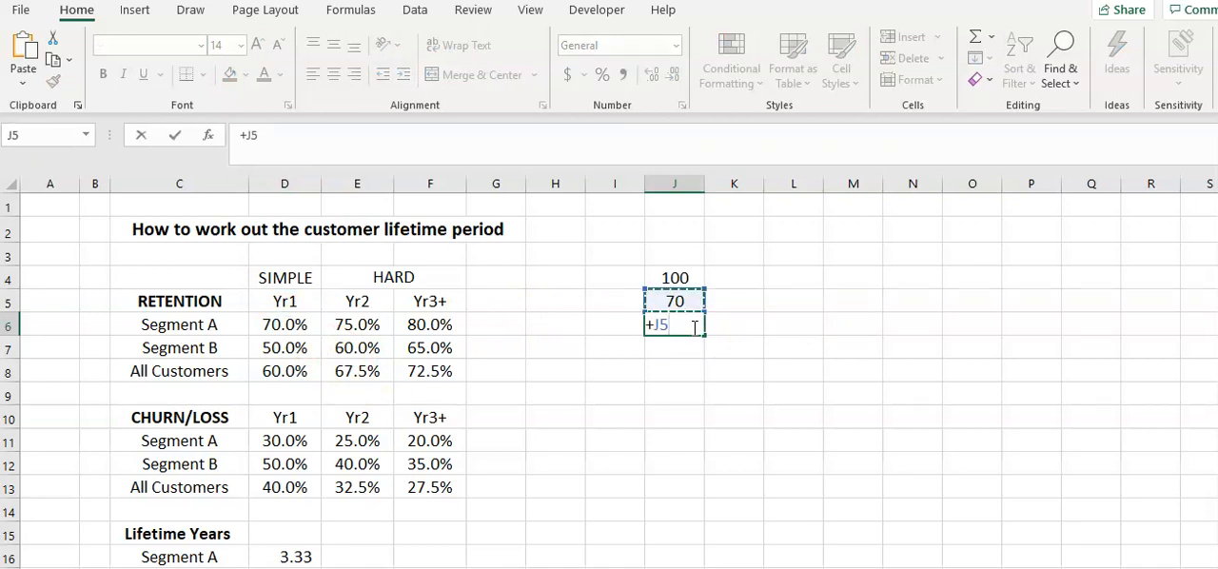
text(*)
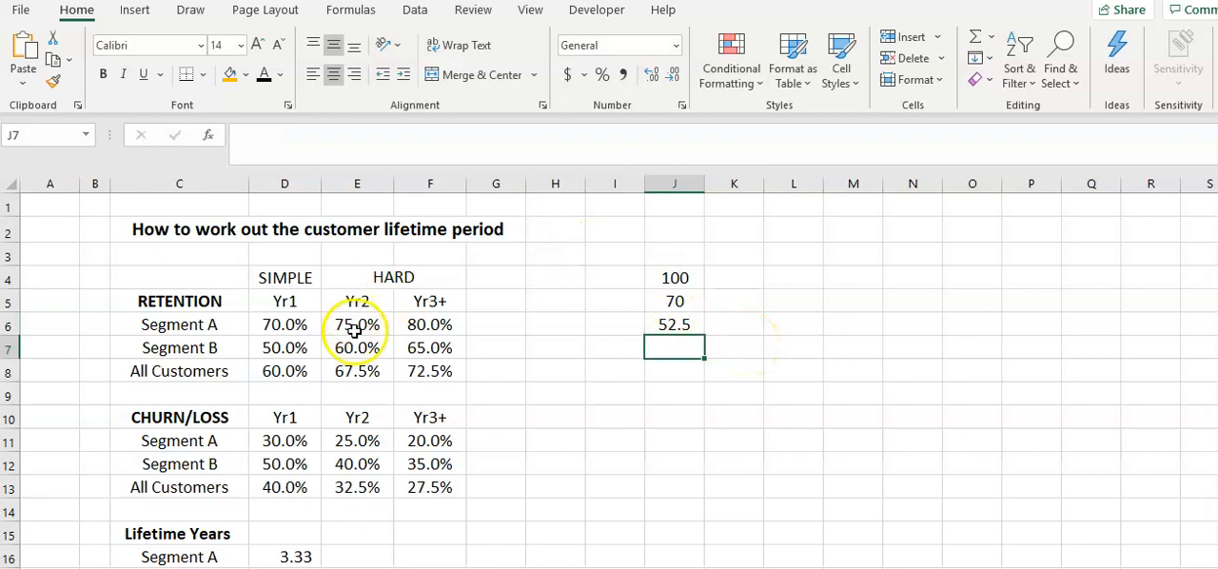
click(675, 324)
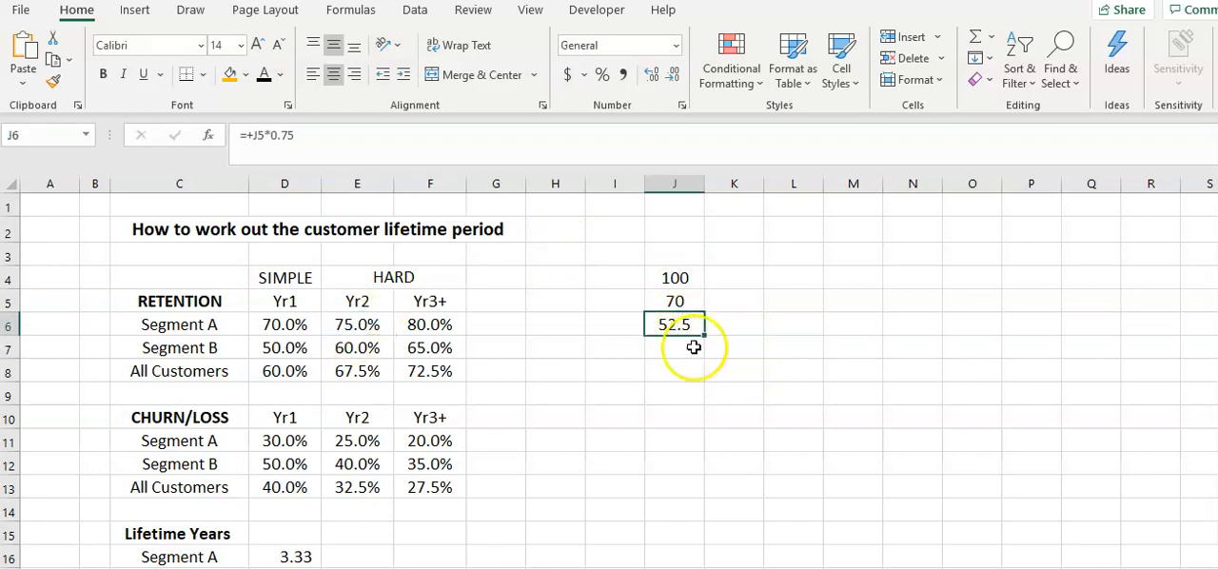
click(675, 348)
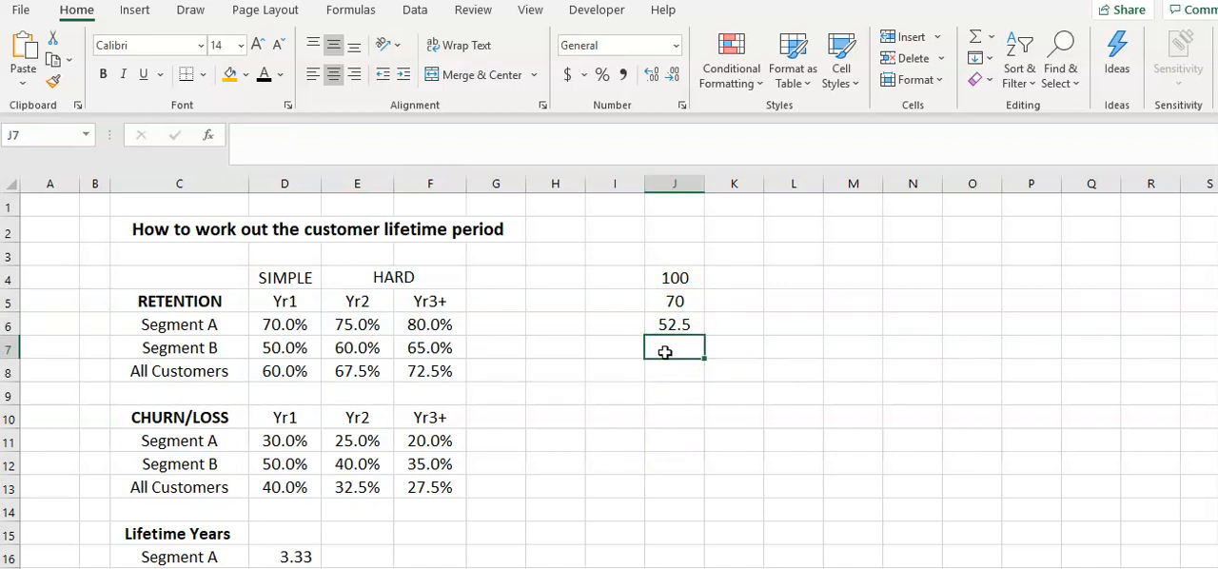
Enter =+J6*F$6 in J7 and fill it down through J42 at 80% retention.
text(+J6*F6)
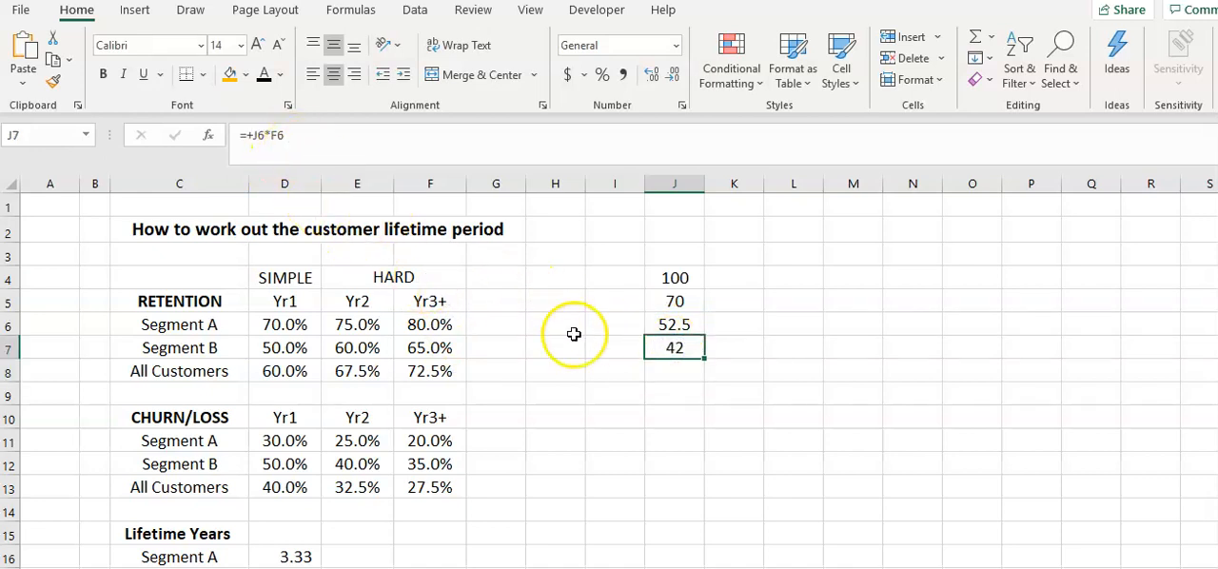
mouse_move(276, 135)
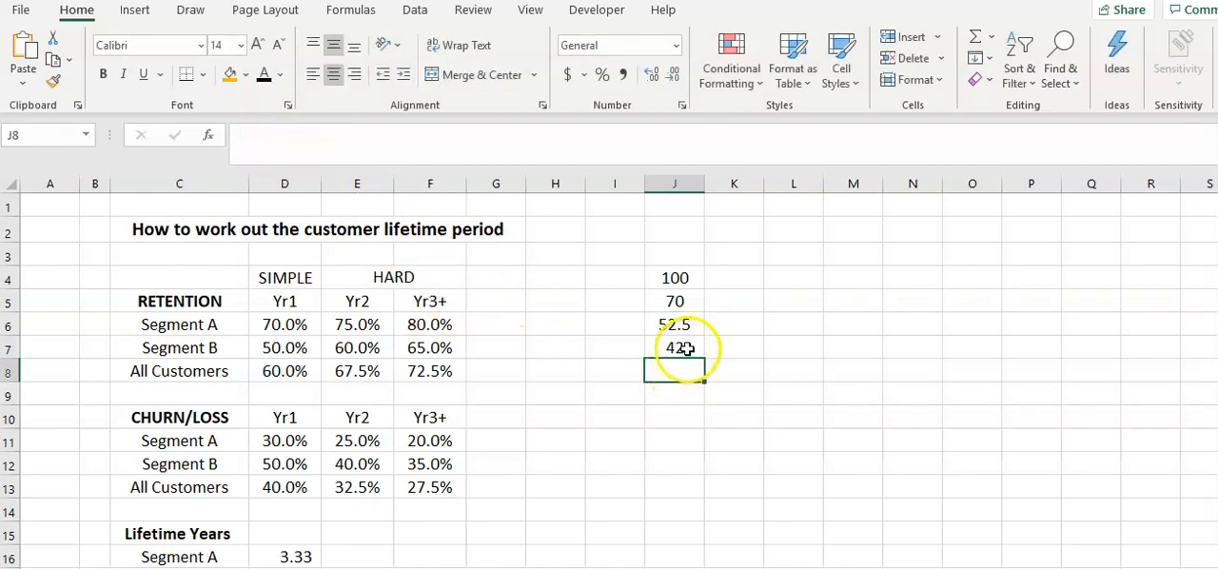
drag(675, 348, 675, 371)
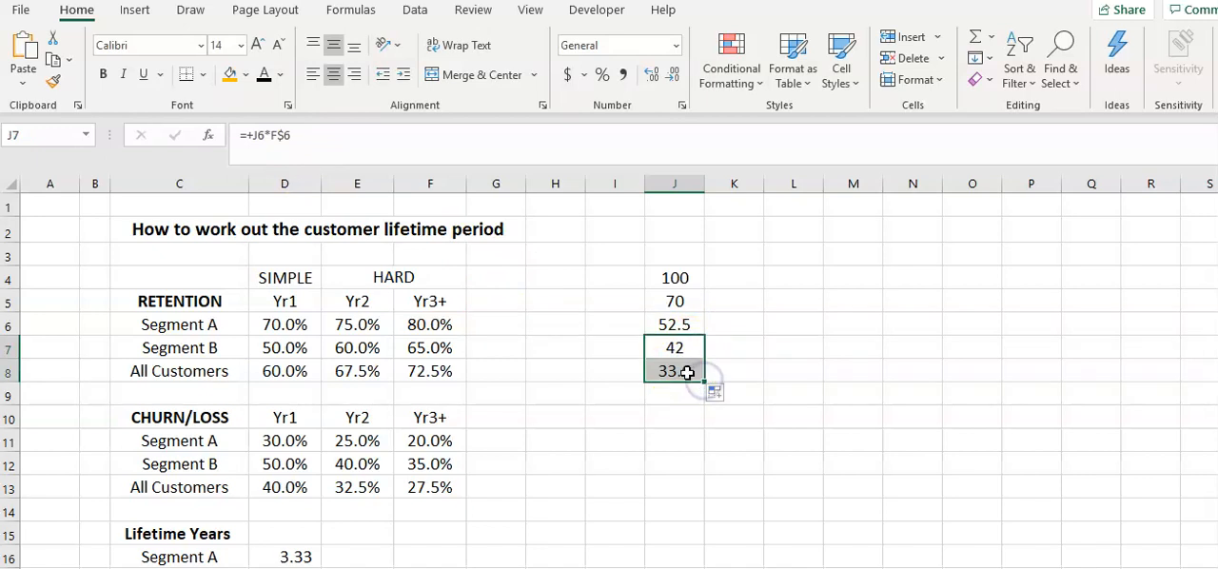
click(674, 371)
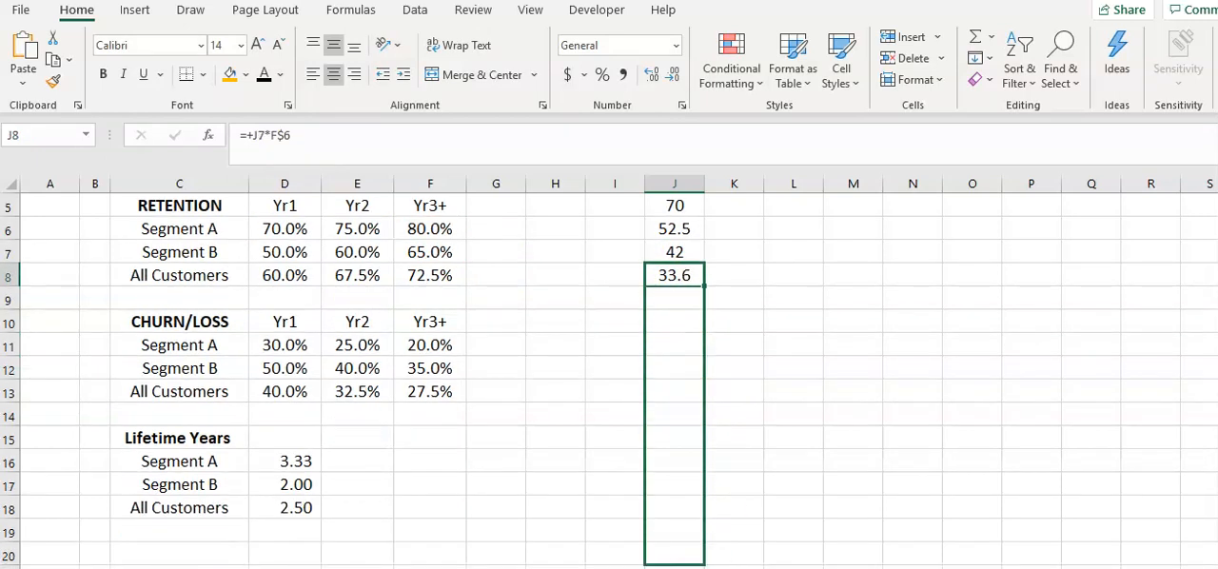
scroll(down, 3)
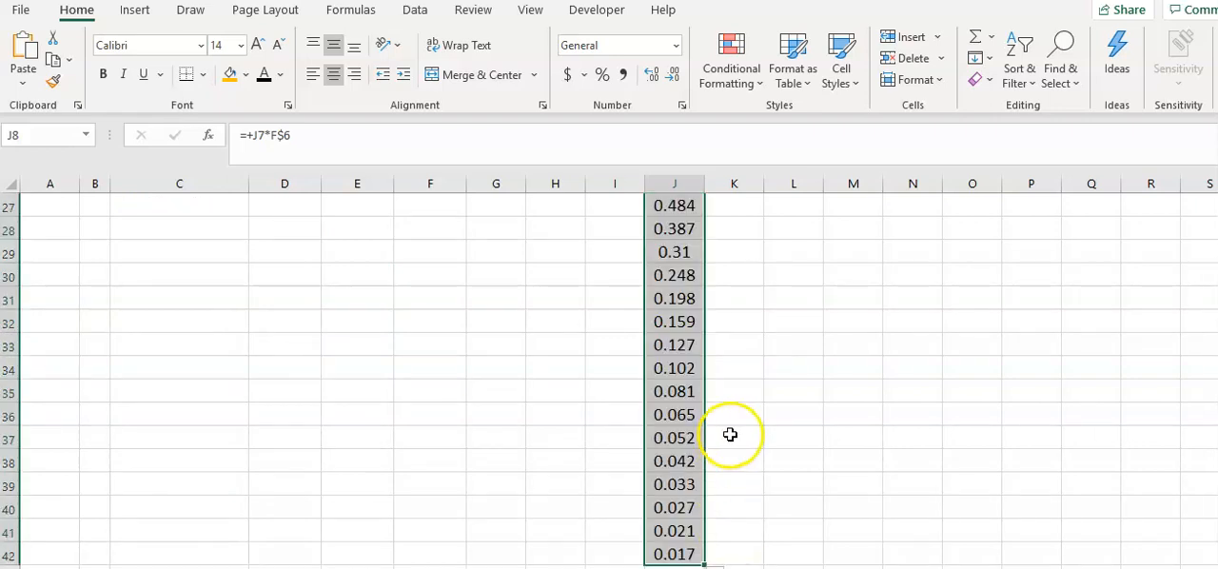
mouse_move(695, 472)
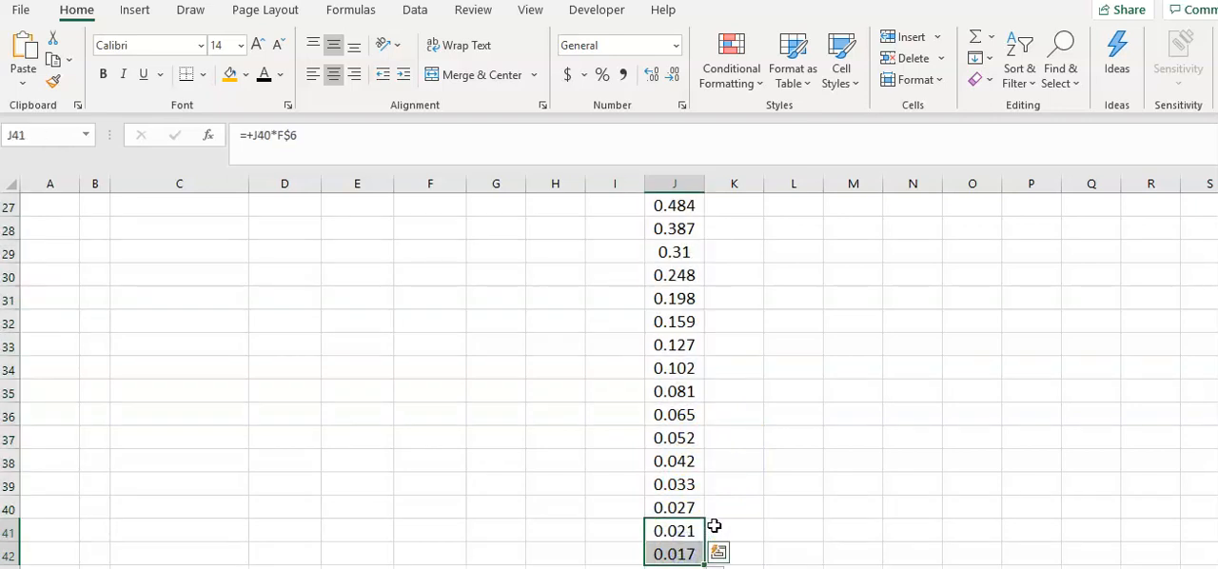
scroll(up, 3)
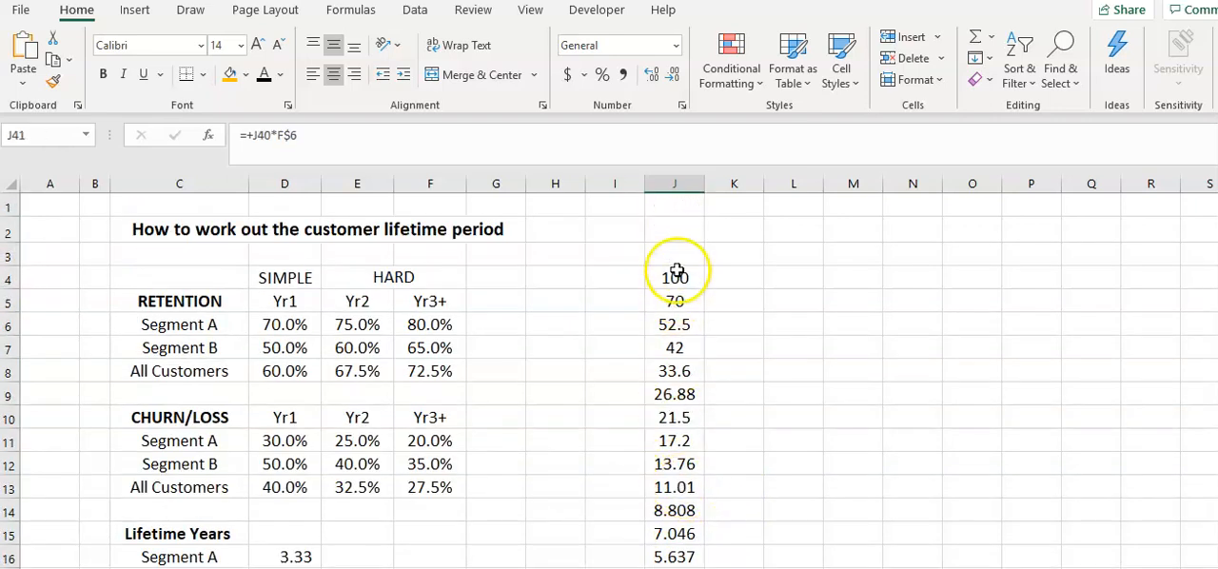
AutoSum J4:J42 into J3, totalling 432.4 customer-years.
click(993, 44)
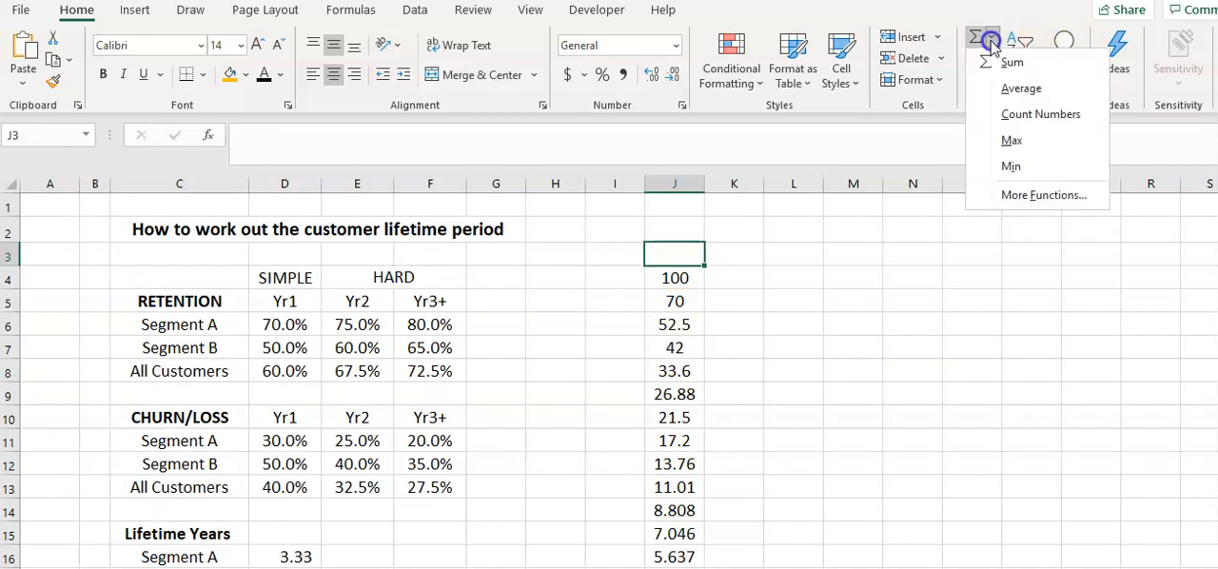
click(1011, 62)
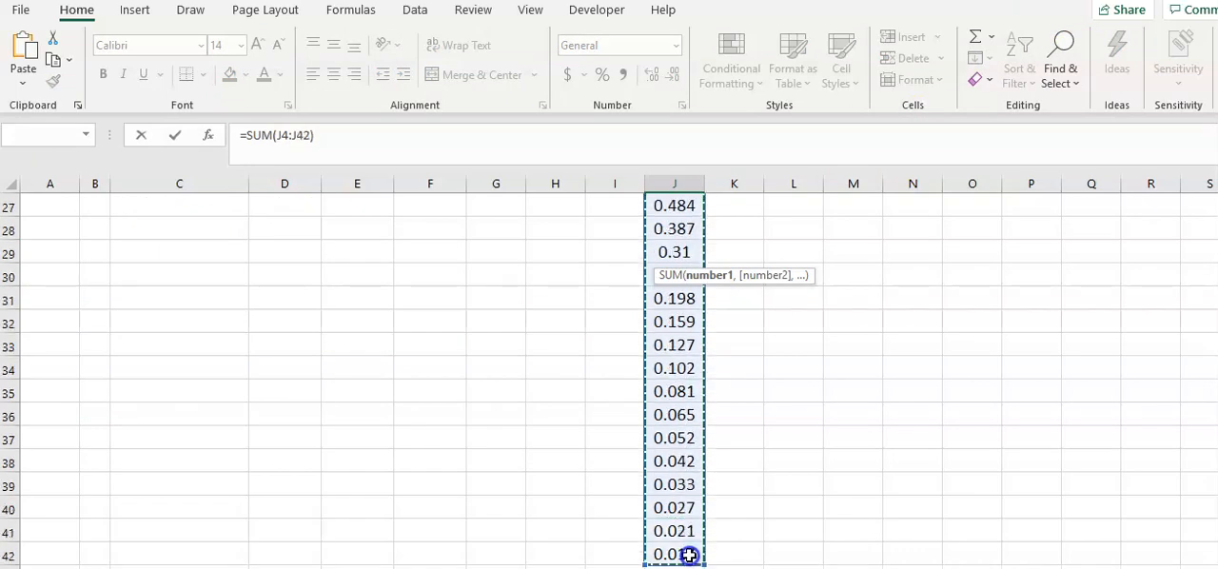
scroll(up, 3)
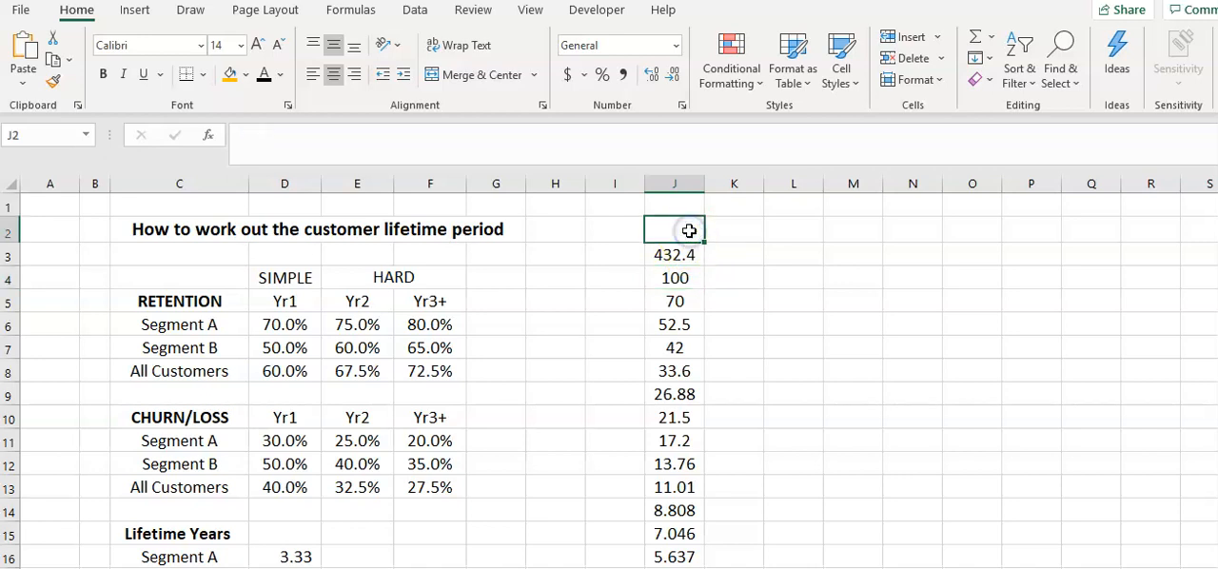
mouse_move(754, 266)
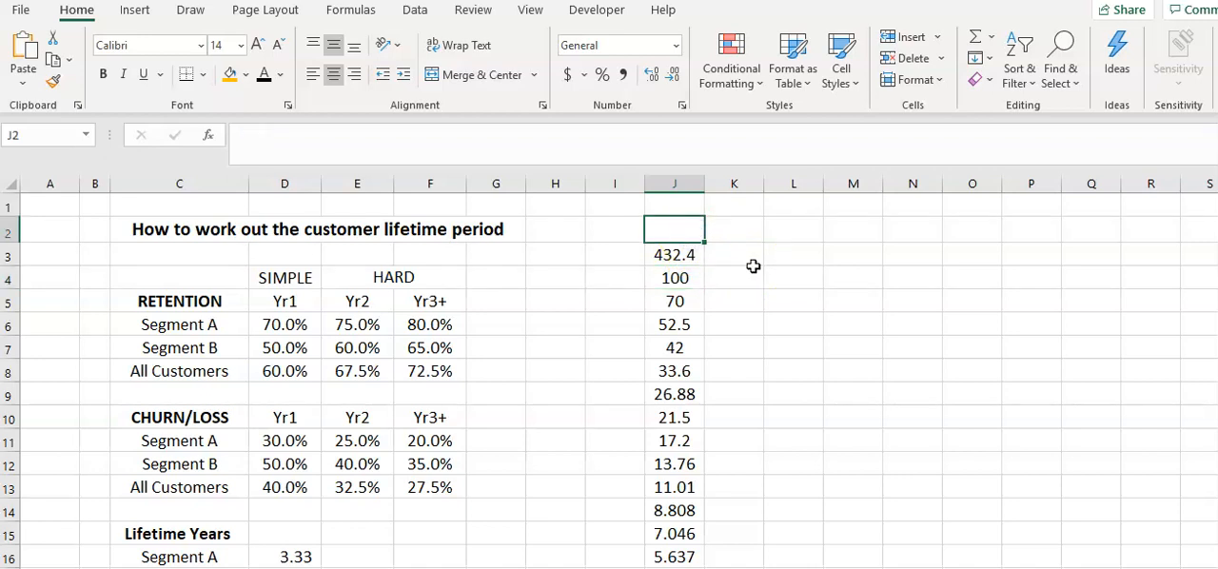
Enter =+J3/J4 in J2 to show a 4.324-year lifetime in bold.
text(+J3/)
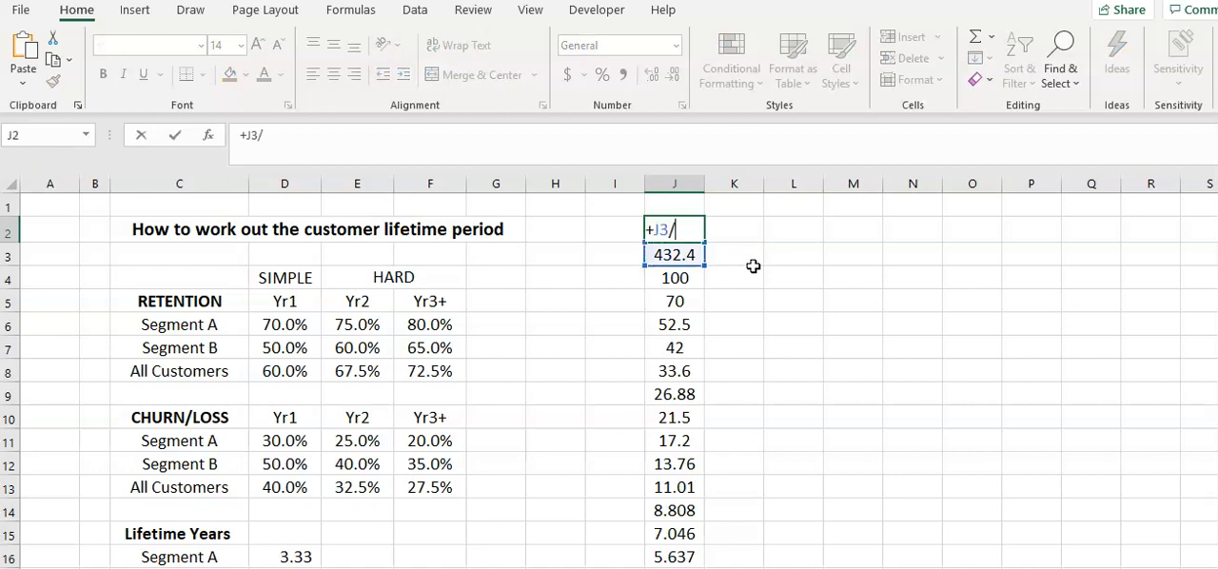
click(675, 277)
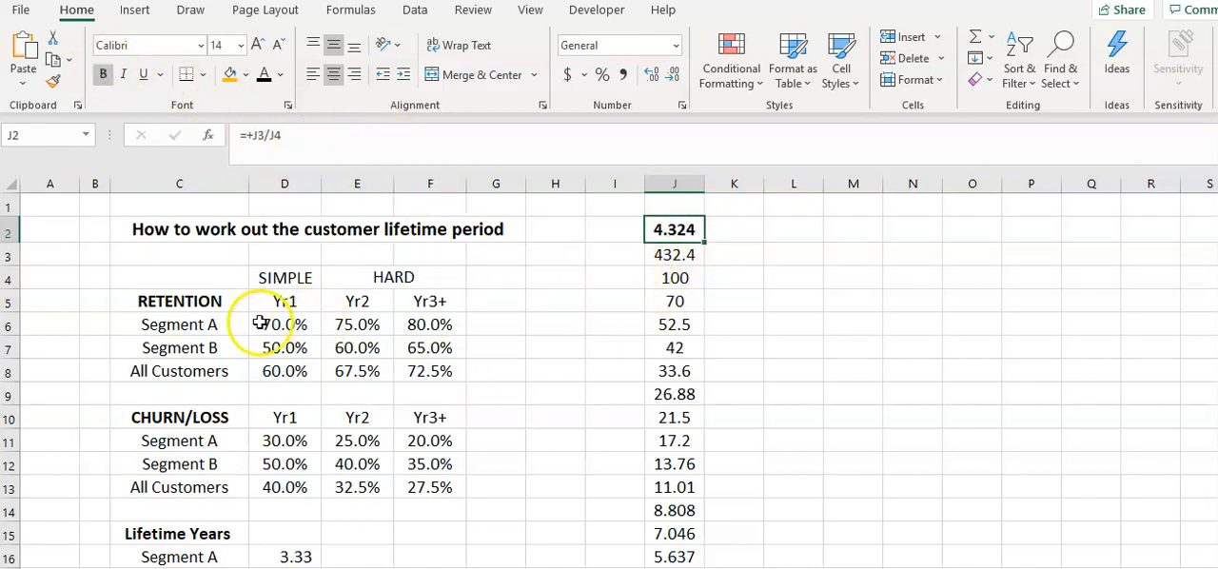
mouse_move(695, 279)
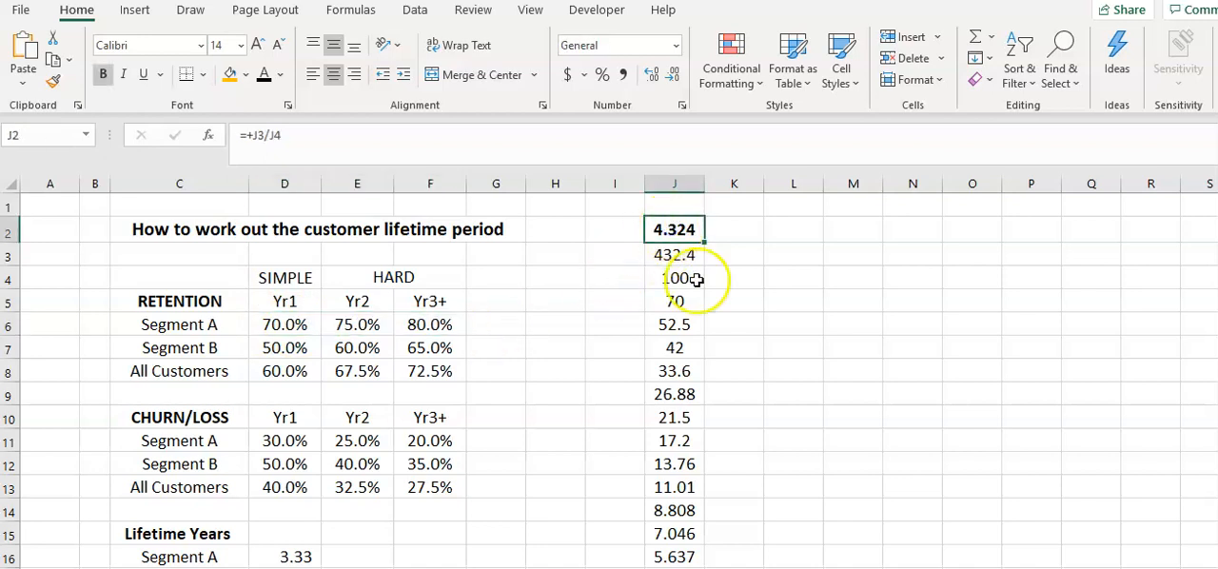
scroll(down, 3)
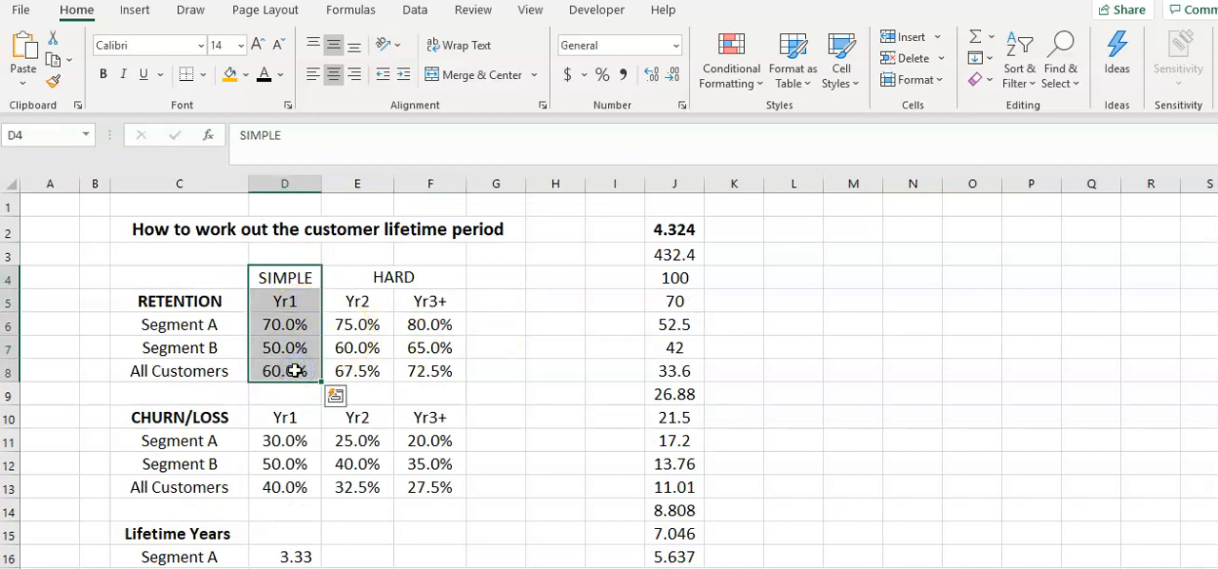
mouse_move(523, 424)
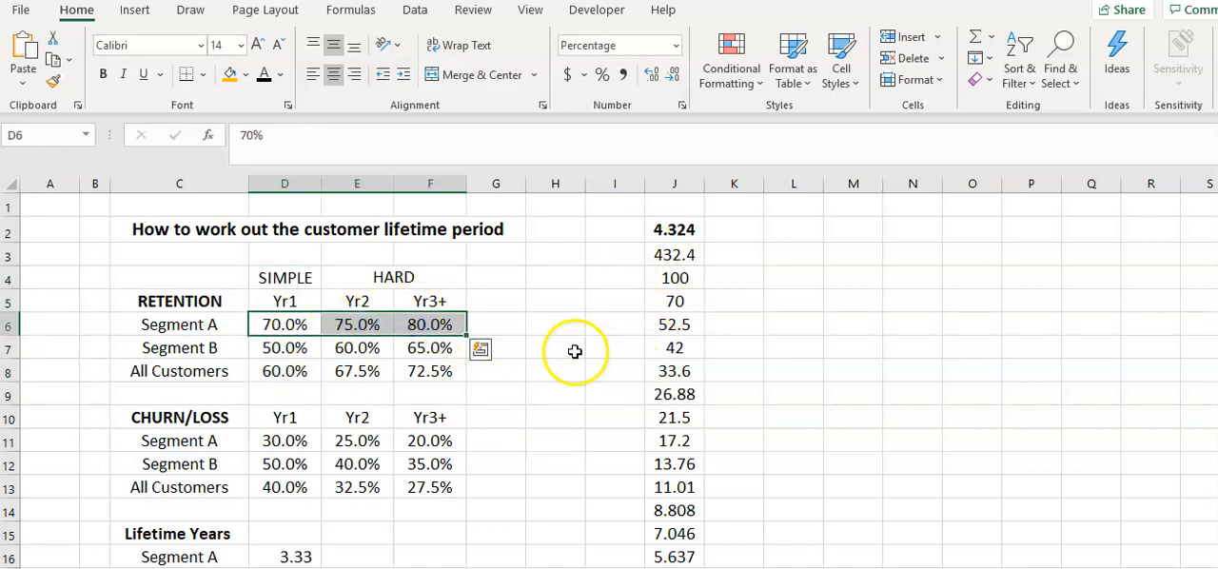
click(674, 228)
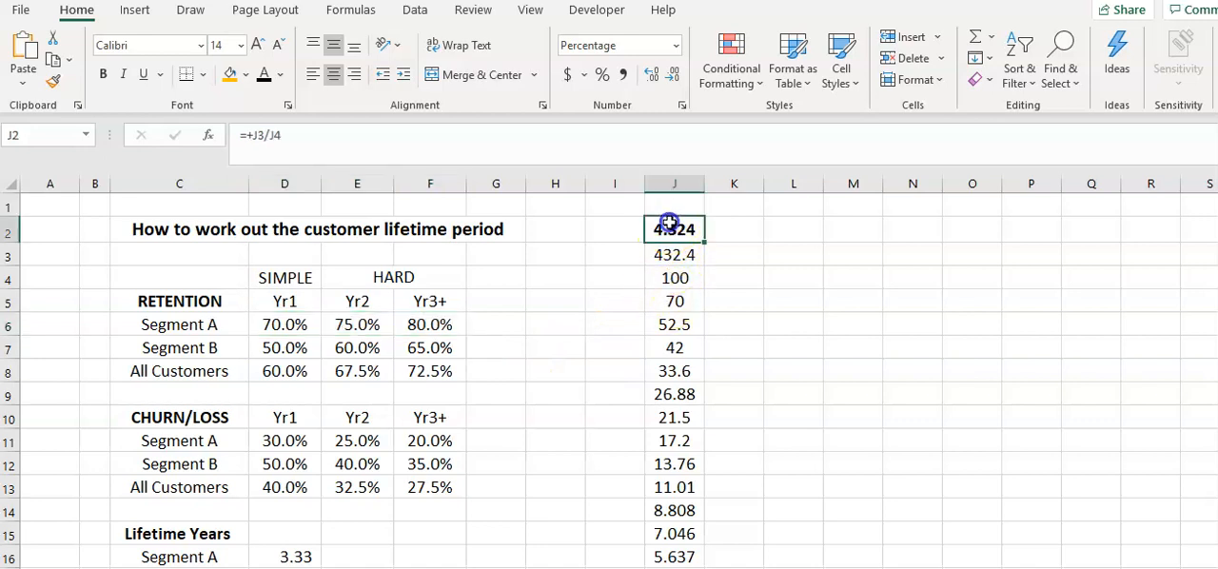